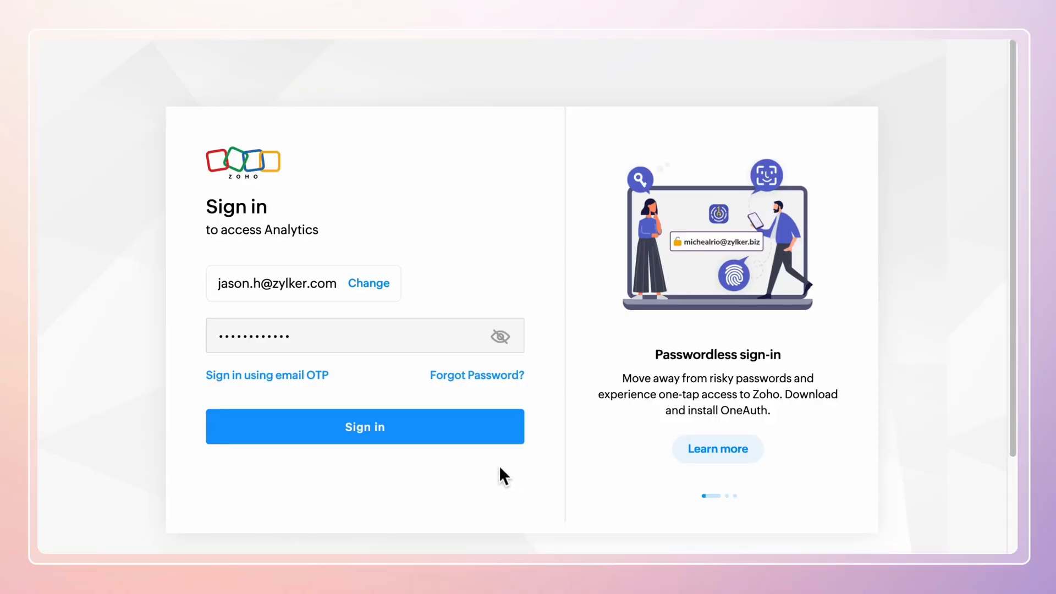
Sign in to Analytics and start importing new data from the Workspaces page
click(365, 427)
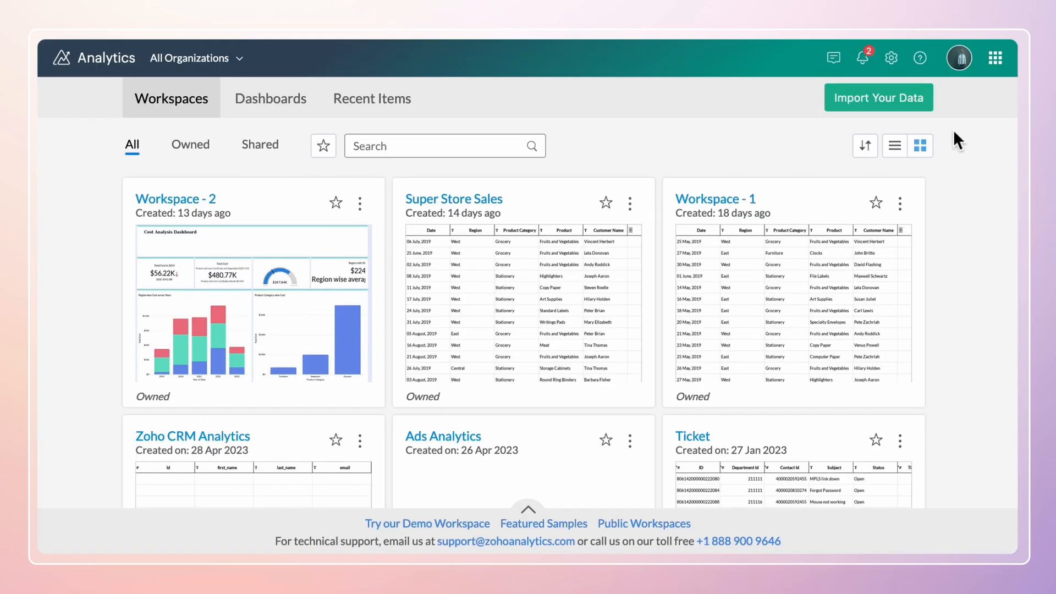
click(878, 97)
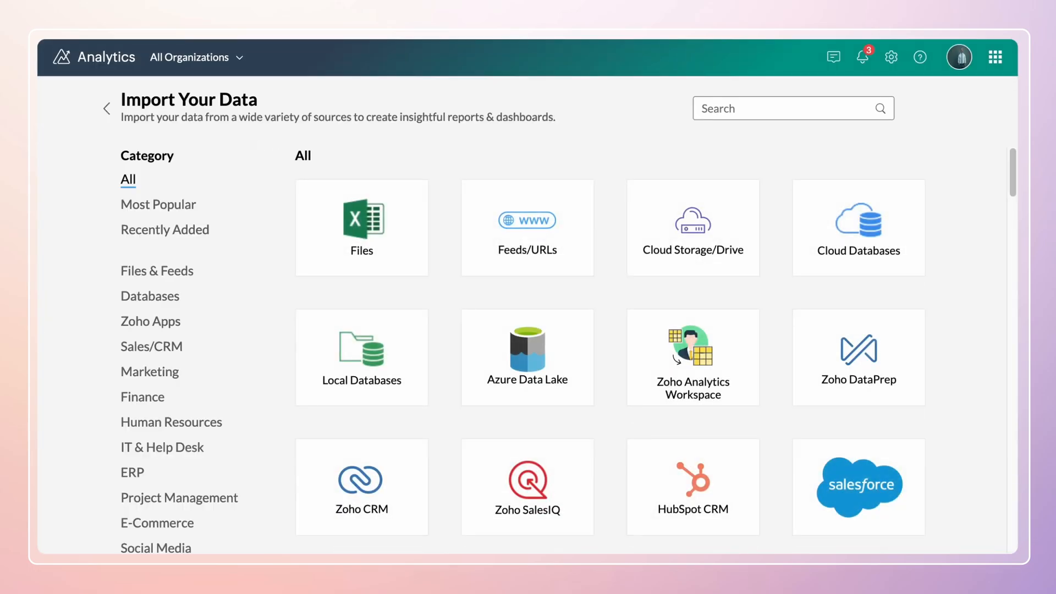
mouse_move(528, 229)
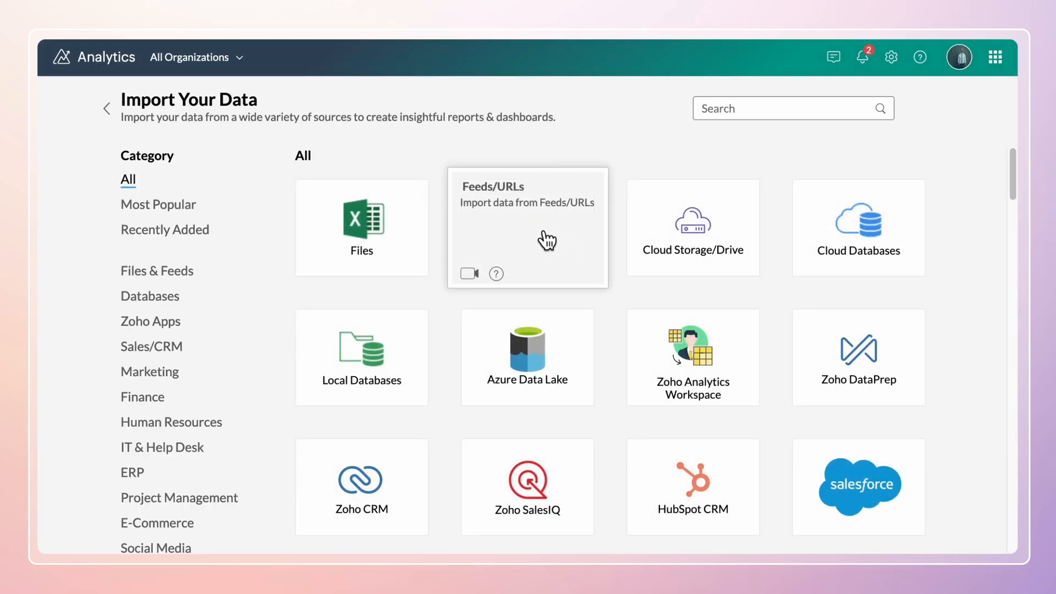
Start a Feeds/URLs import into workspace Sales, described 'Sales data from 2019', file type JSON
click(528, 227)
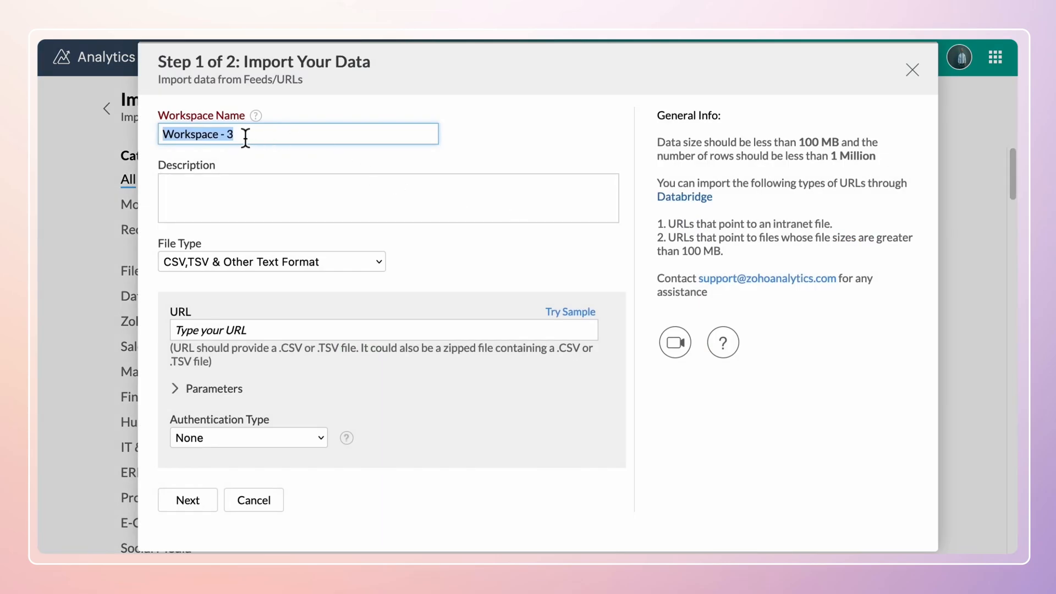
text(Sales)
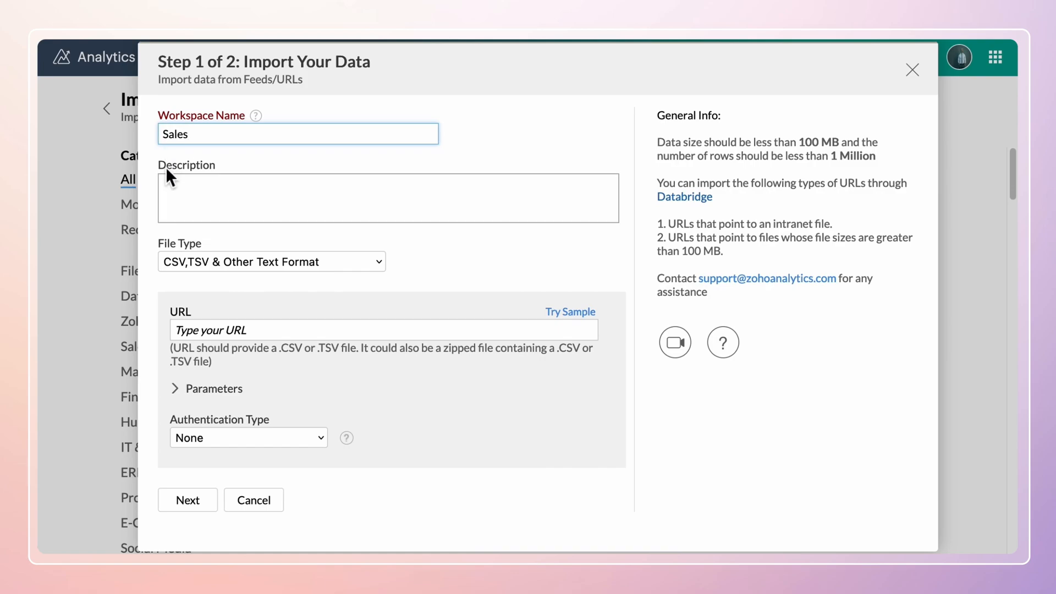
text(Sales data from 2019 to 2023)
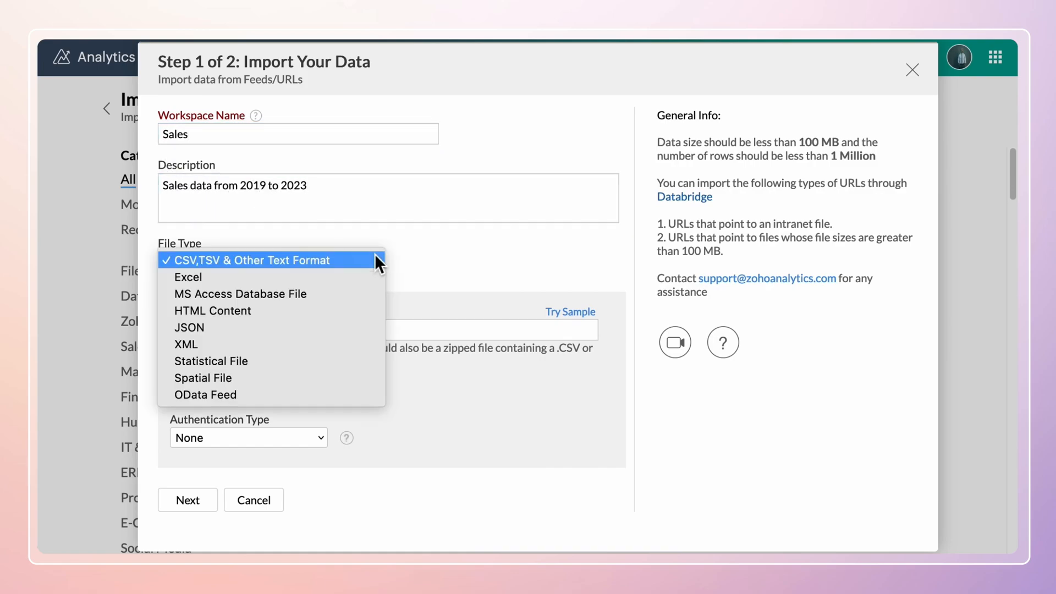
click(189, 328)
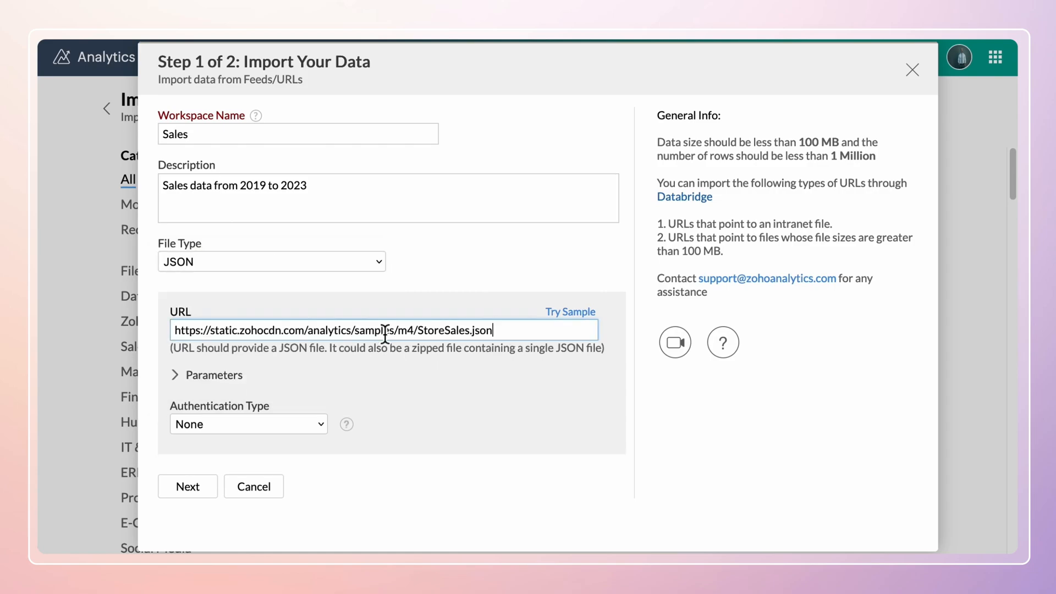
Keep method Get, add an Authorization header and an Id parameter of 78565
click(213, 375)
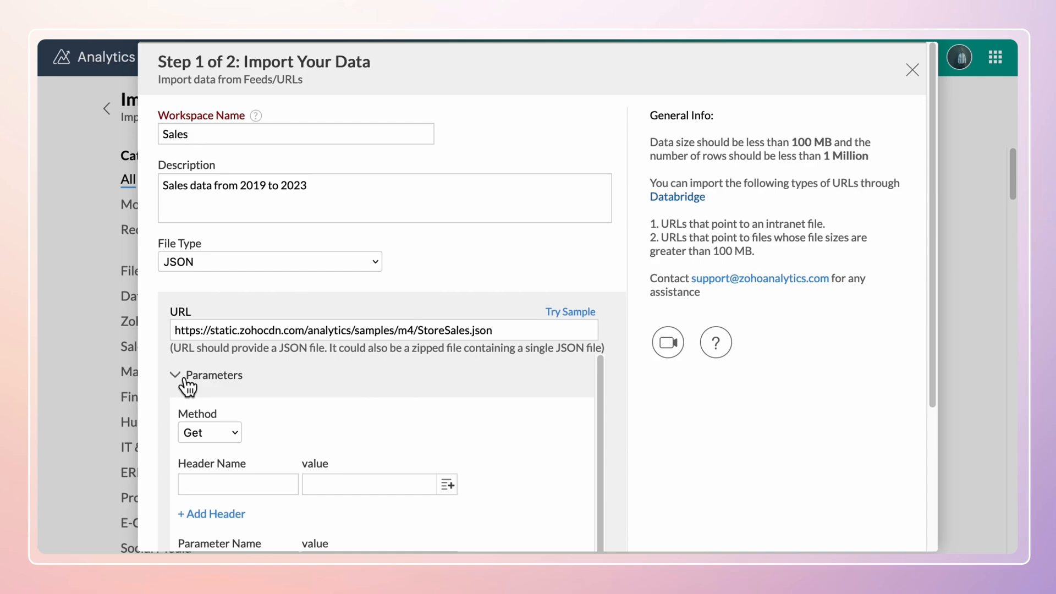
click(210, 433)
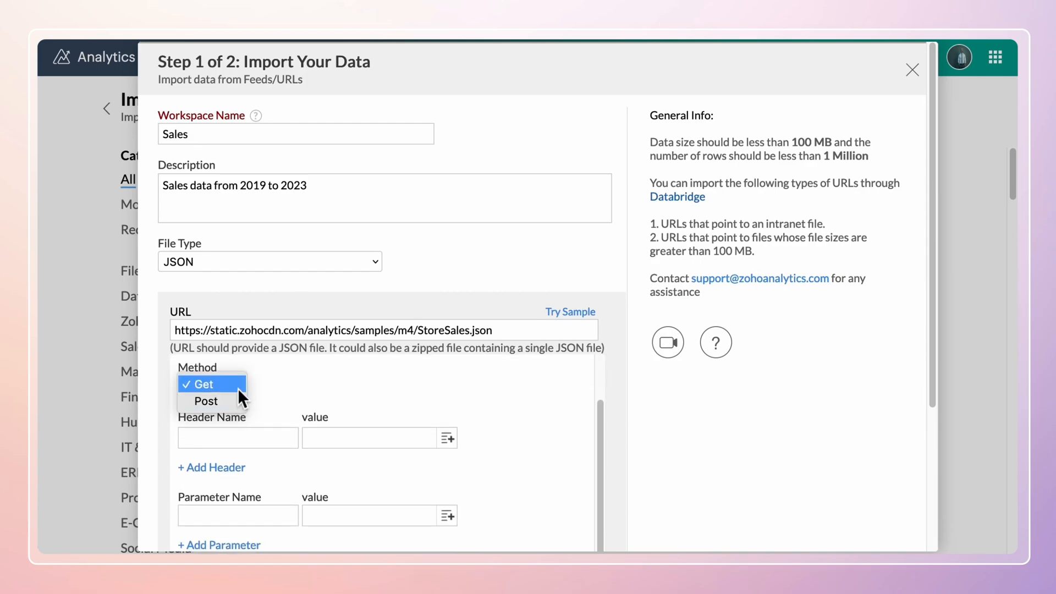
click(205, 384)
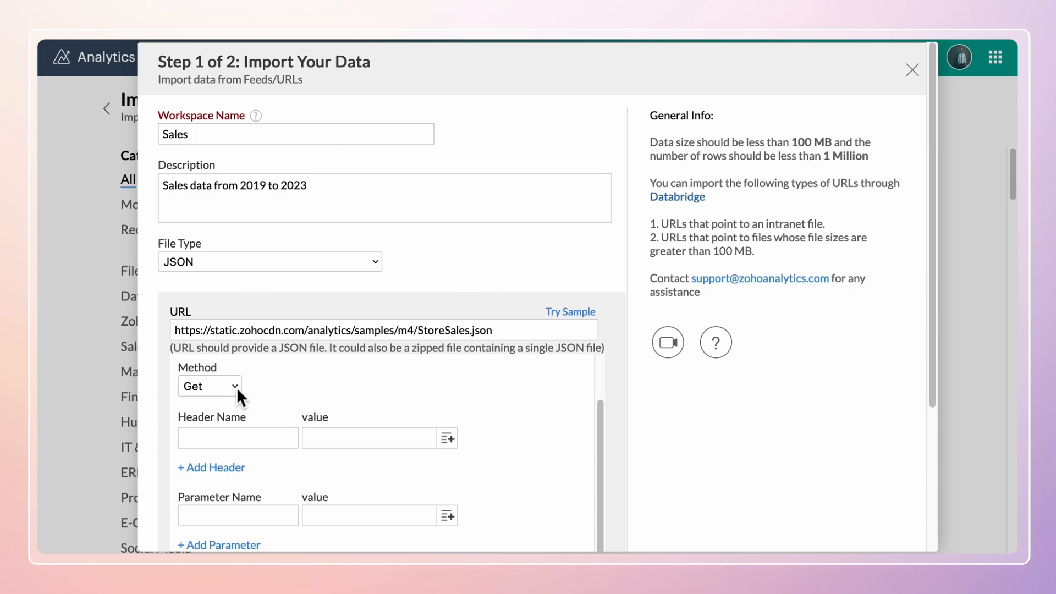
text(Authorization)
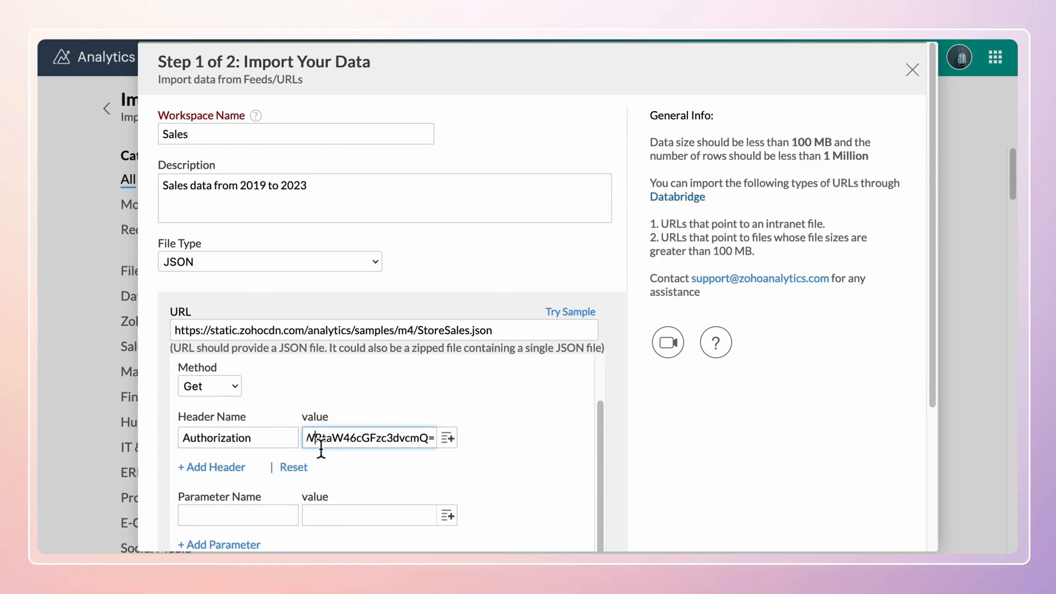
click(211, 468)
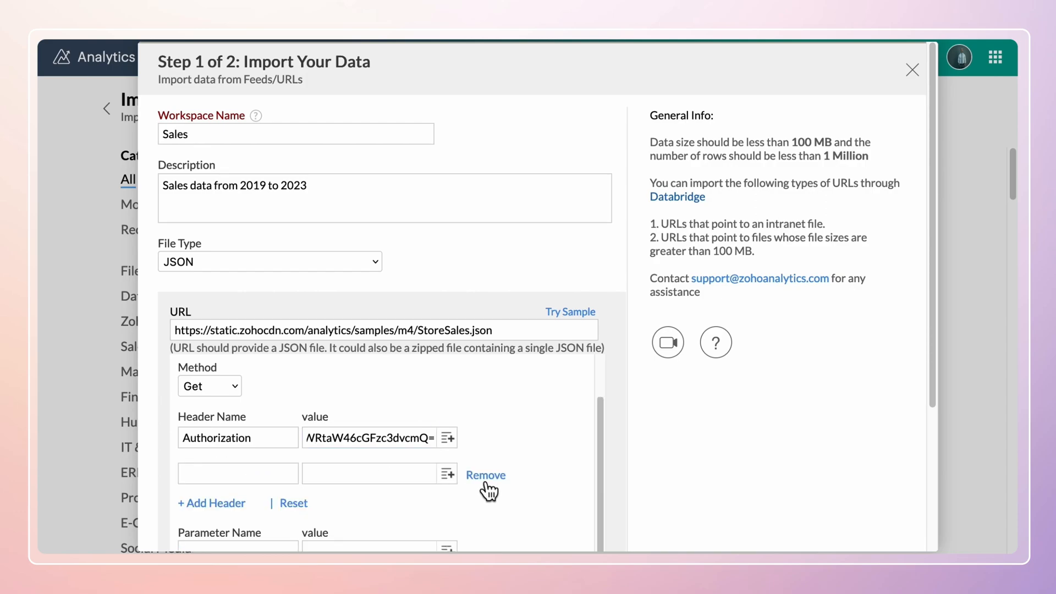
click(486, 475)
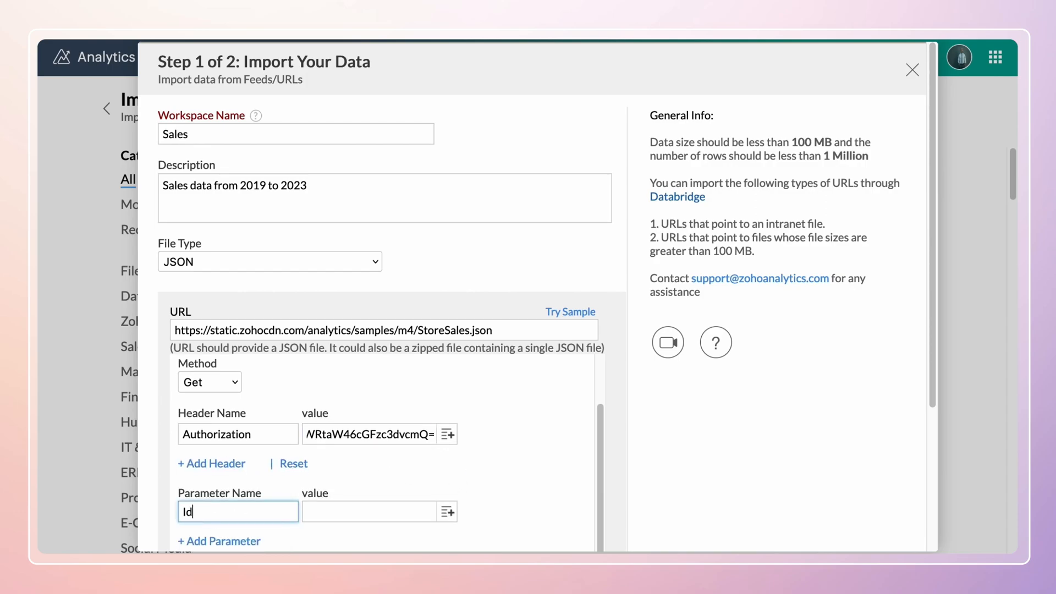
text(78565)
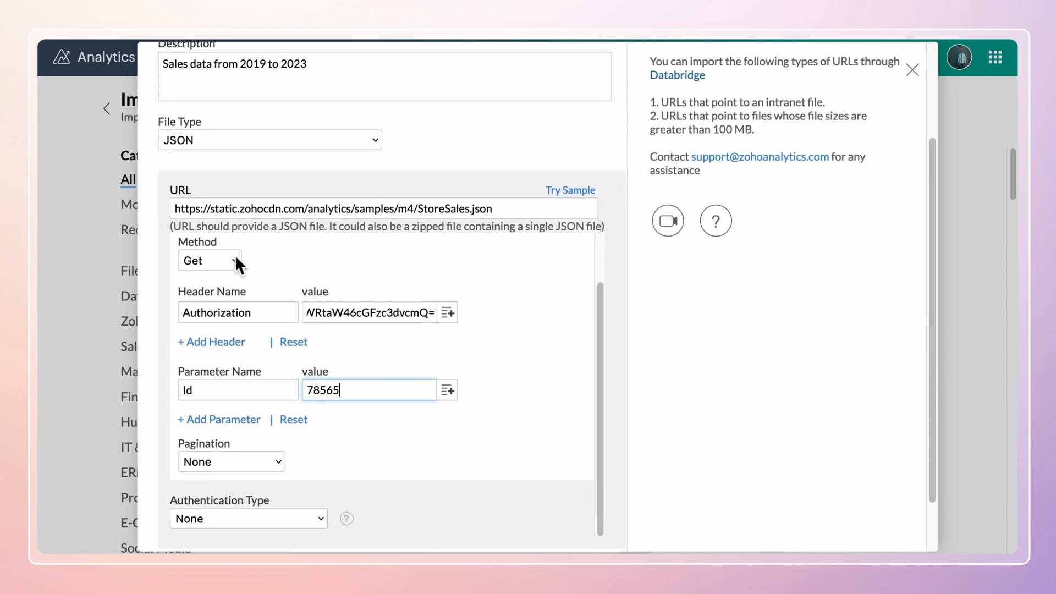
Switch the request to Post with a custom body, keeping JSON as the payload type
click(210, 261)
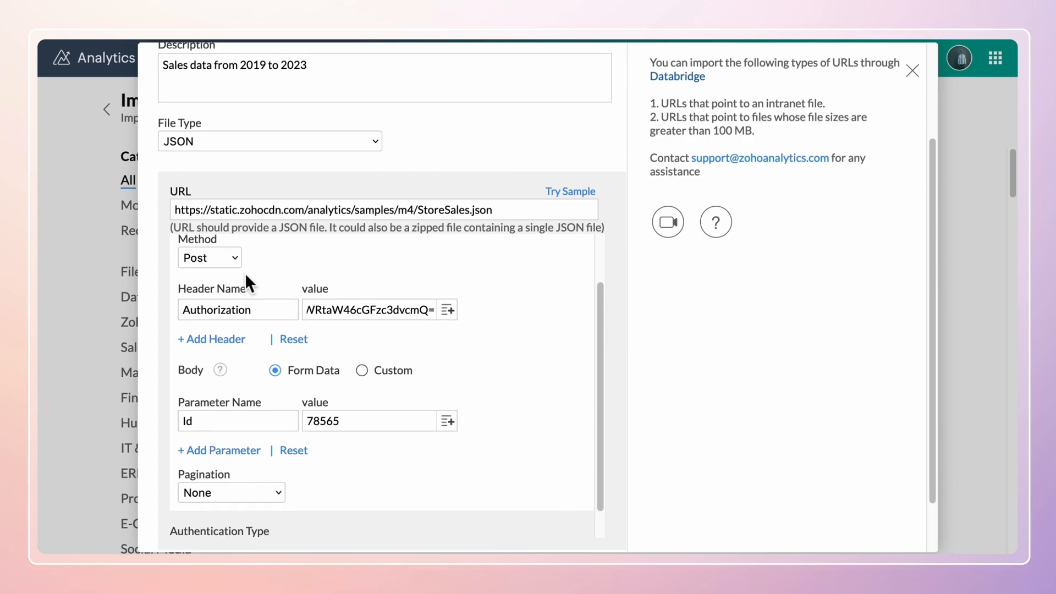
mouse_move(199, 387)
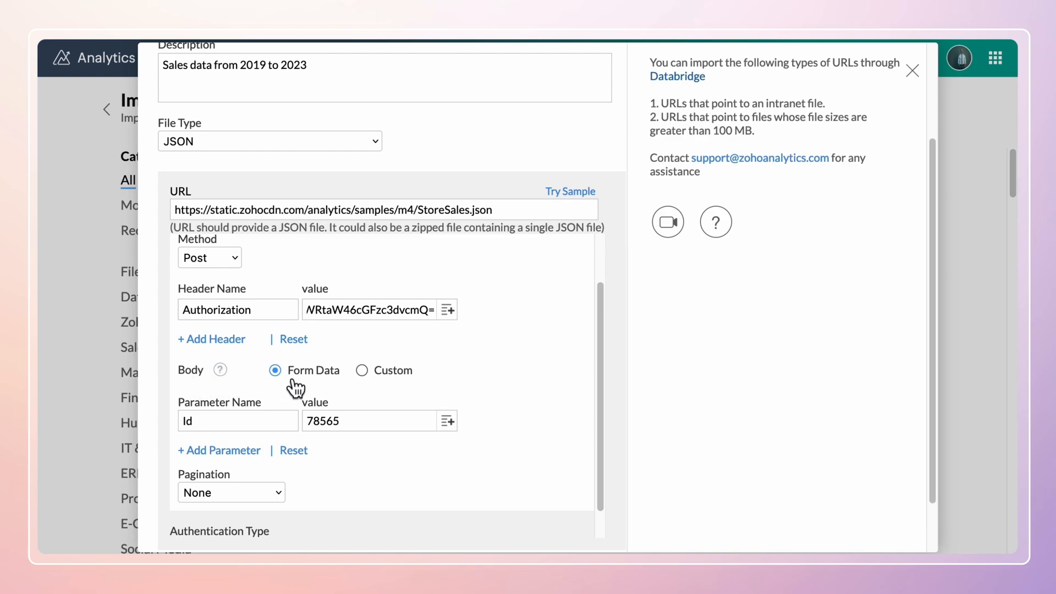
mouse_move(362, 371)
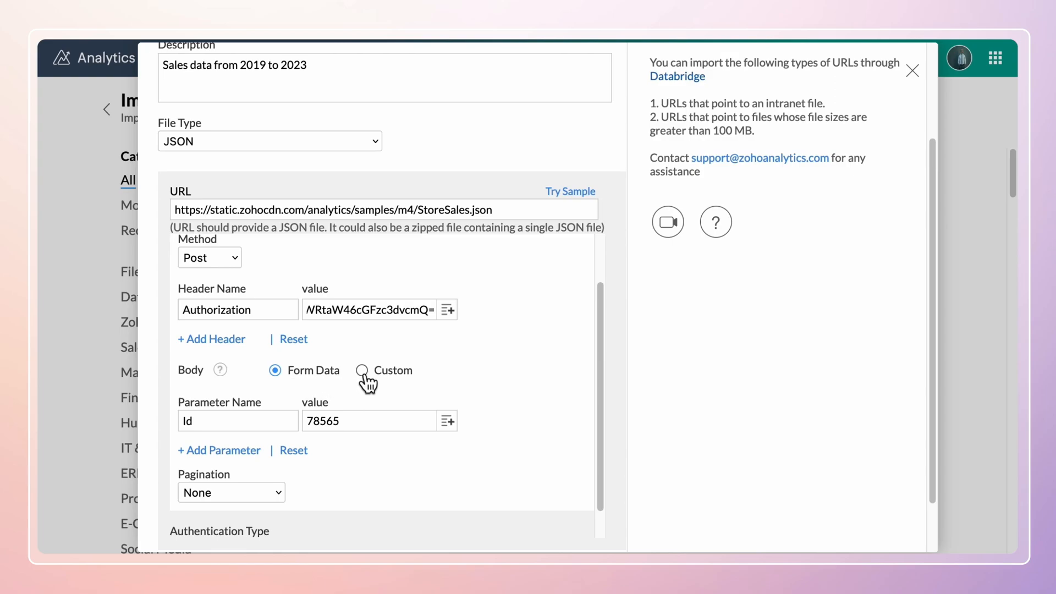
click(362, 371)
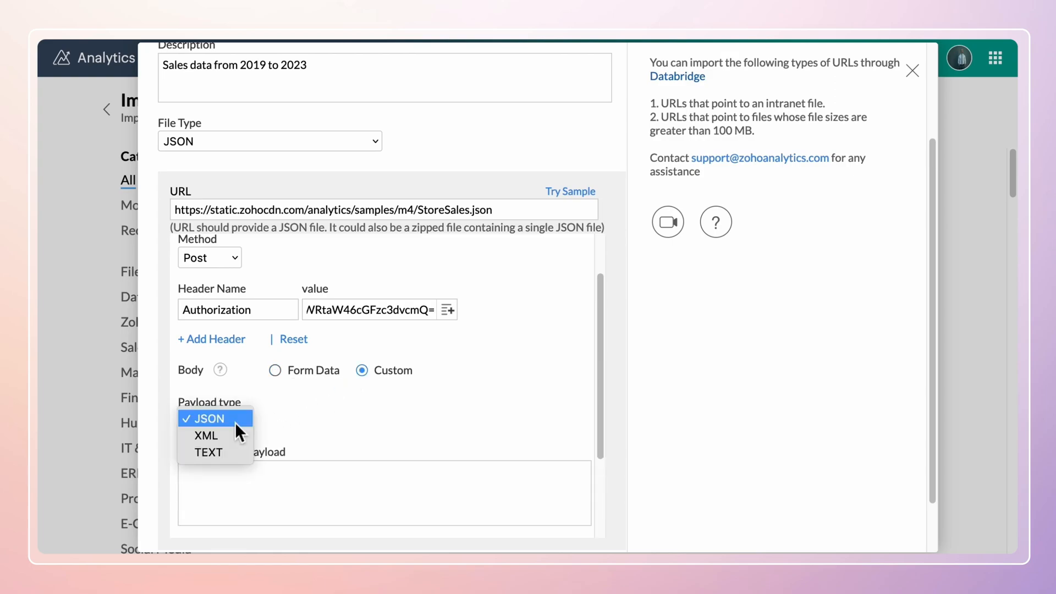
mouse_move(216, 436)
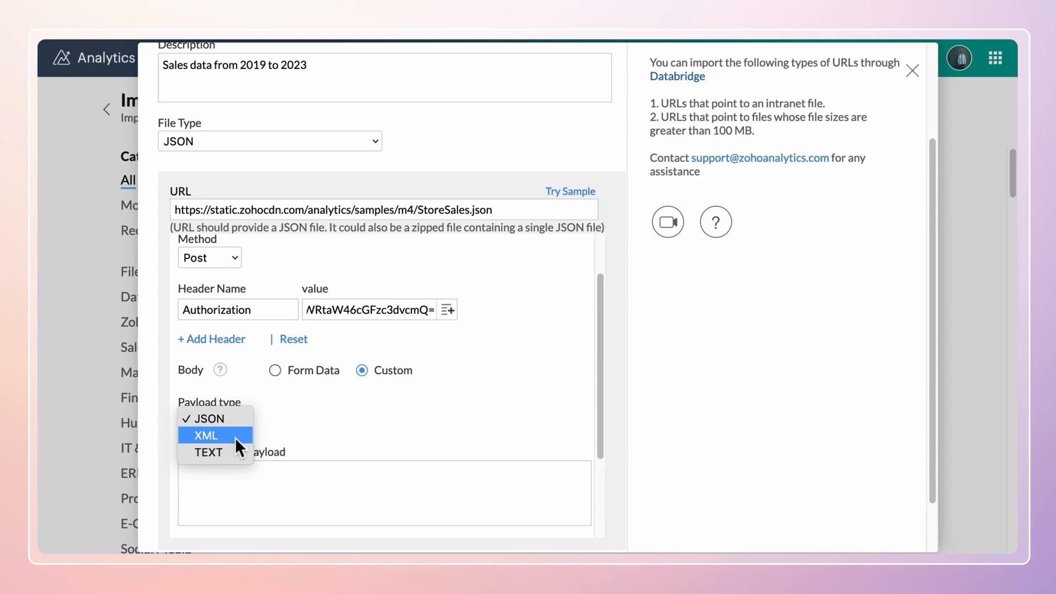
click(210, 419)
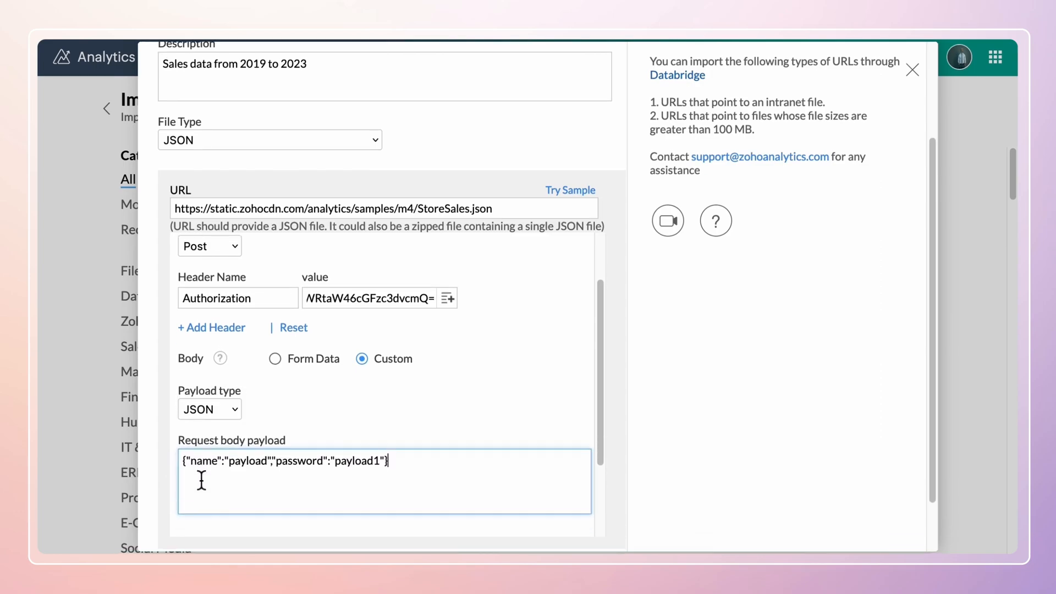
Paginate by page number with parameter Page, initial value 1 and 5 requests
click(246, 519)
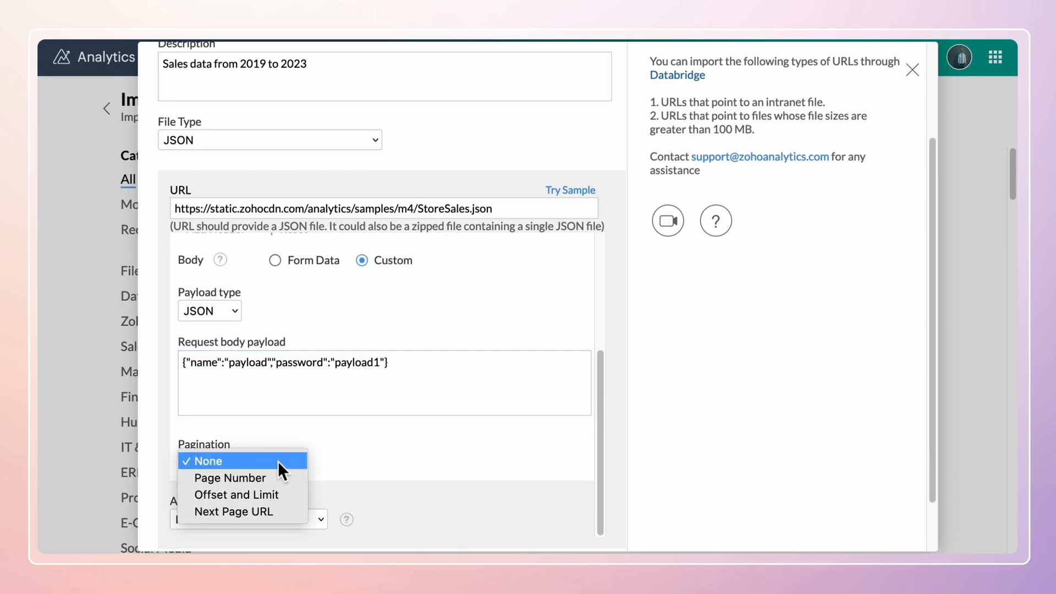
mouse_move(288, 481)
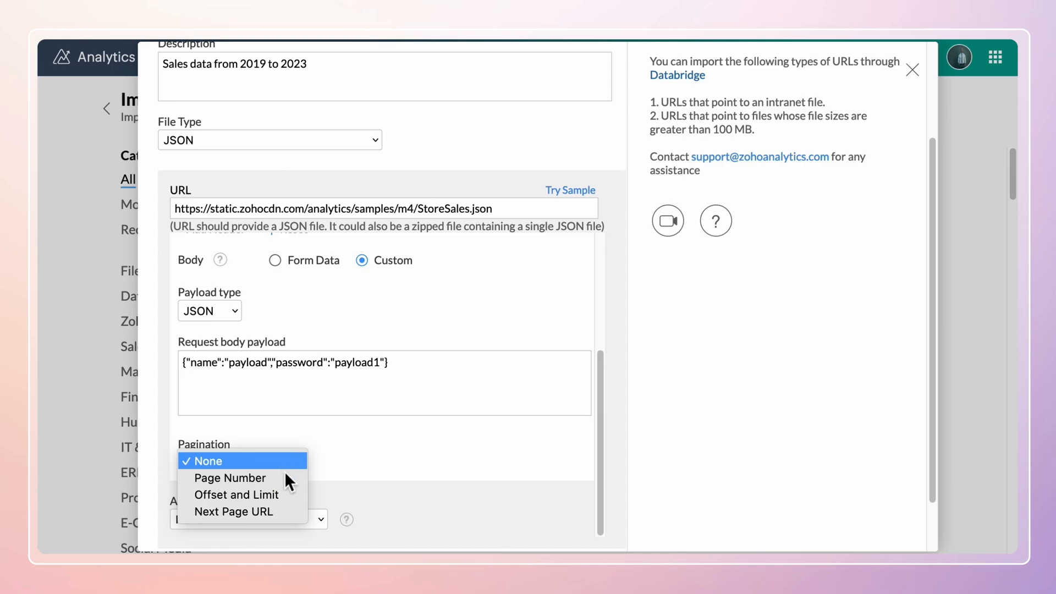
mouse_move(229, 477)
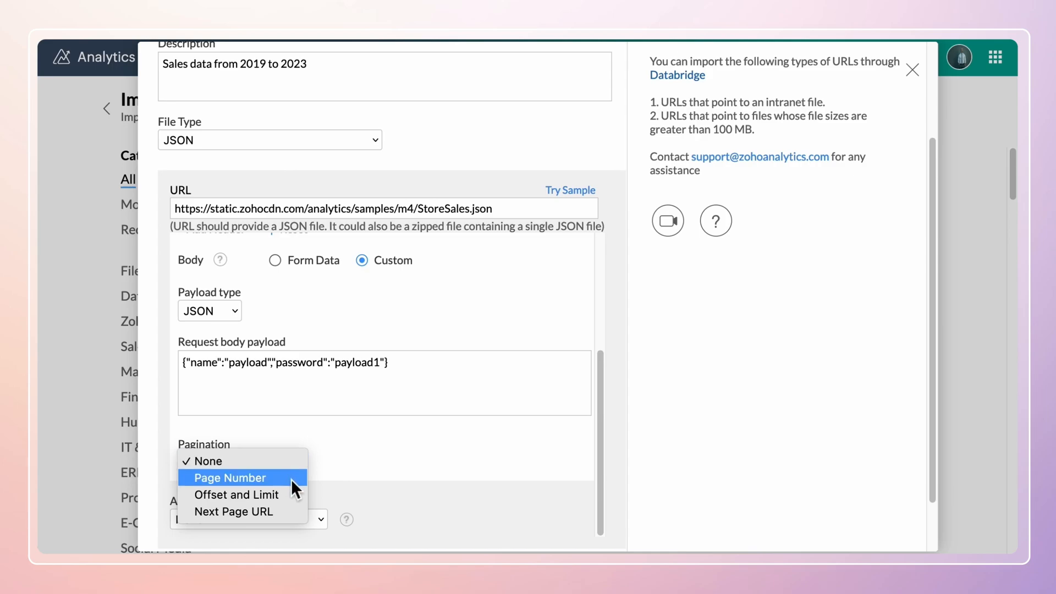
mouse_move(233, 511)
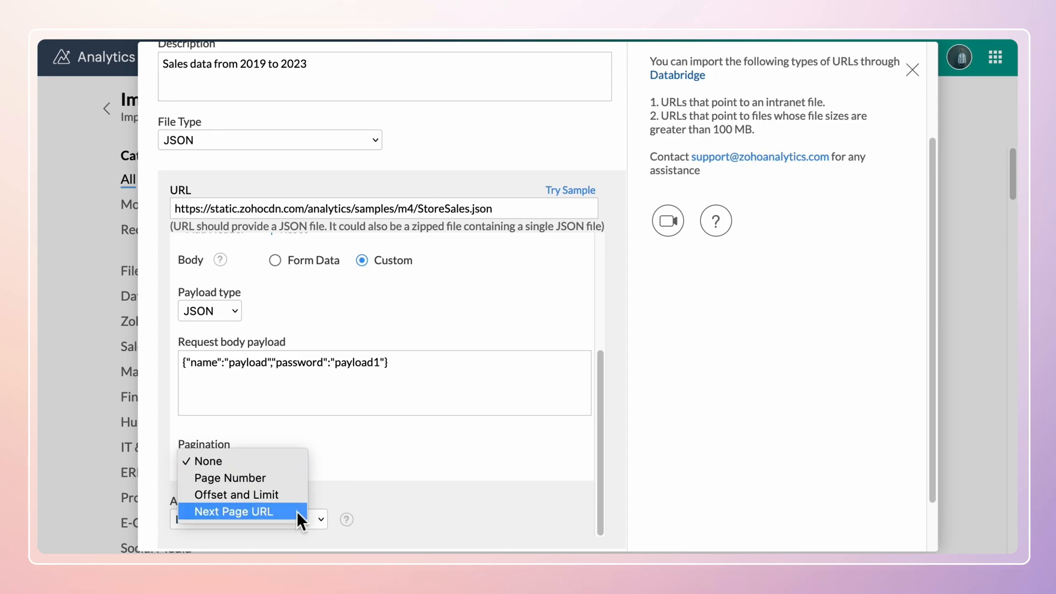
click(229, 477)
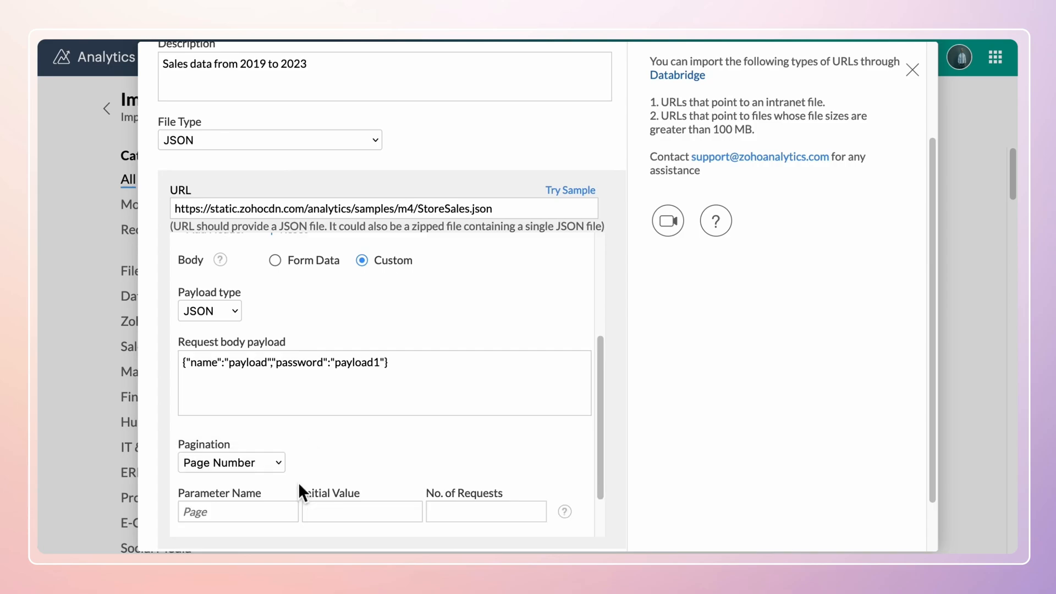
scroll(down, 3)
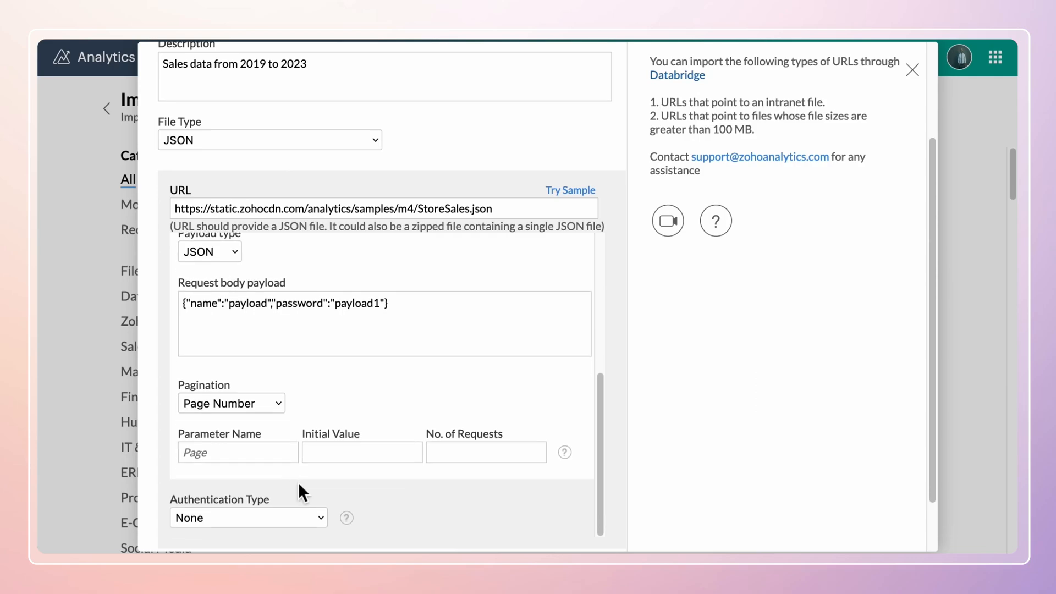
click(237, 453)
text(Pa)
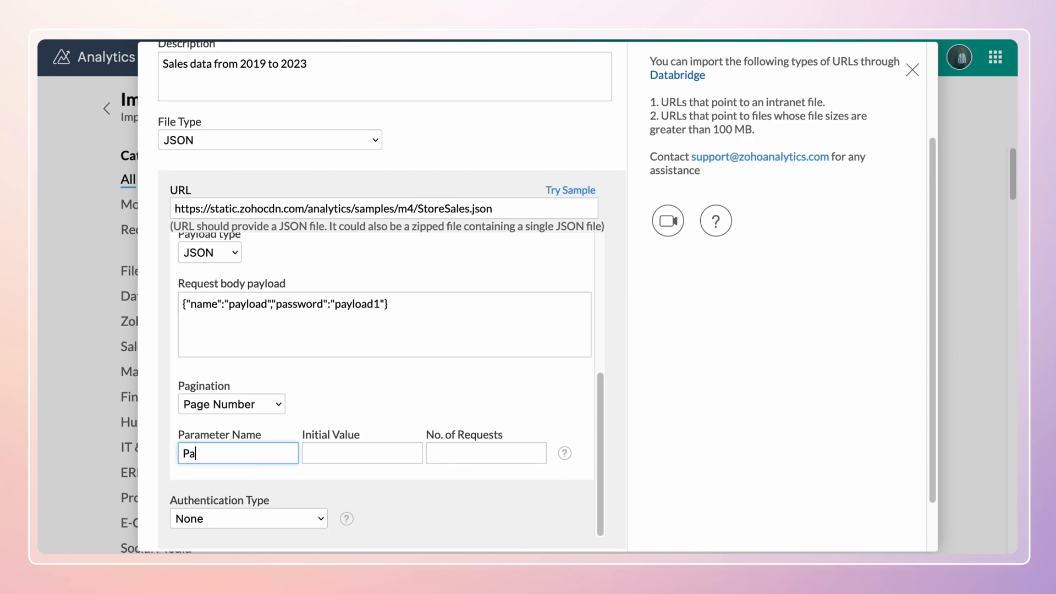
text(ge)
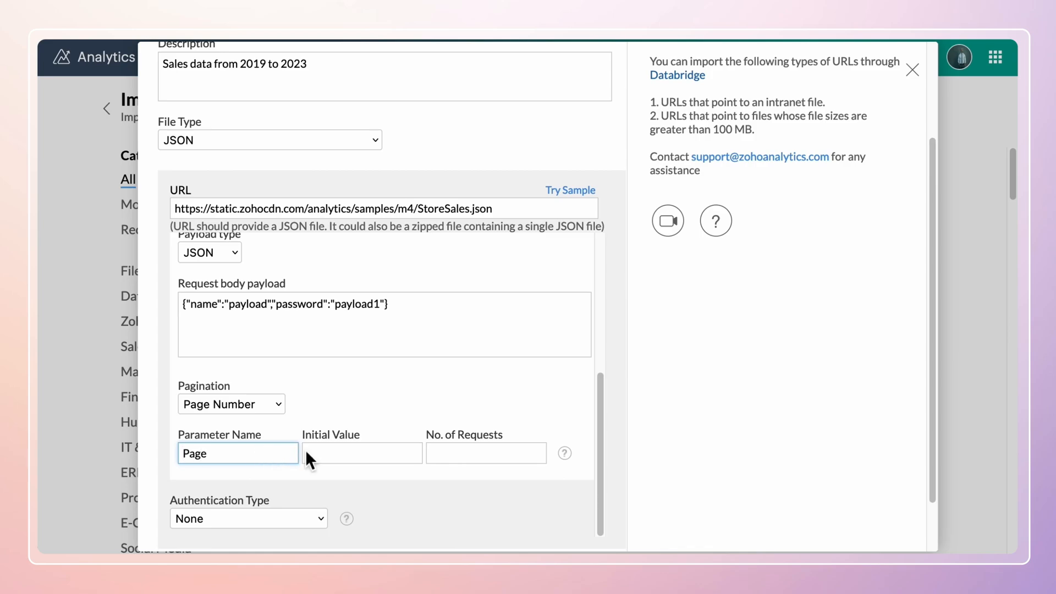
click(362, 453)
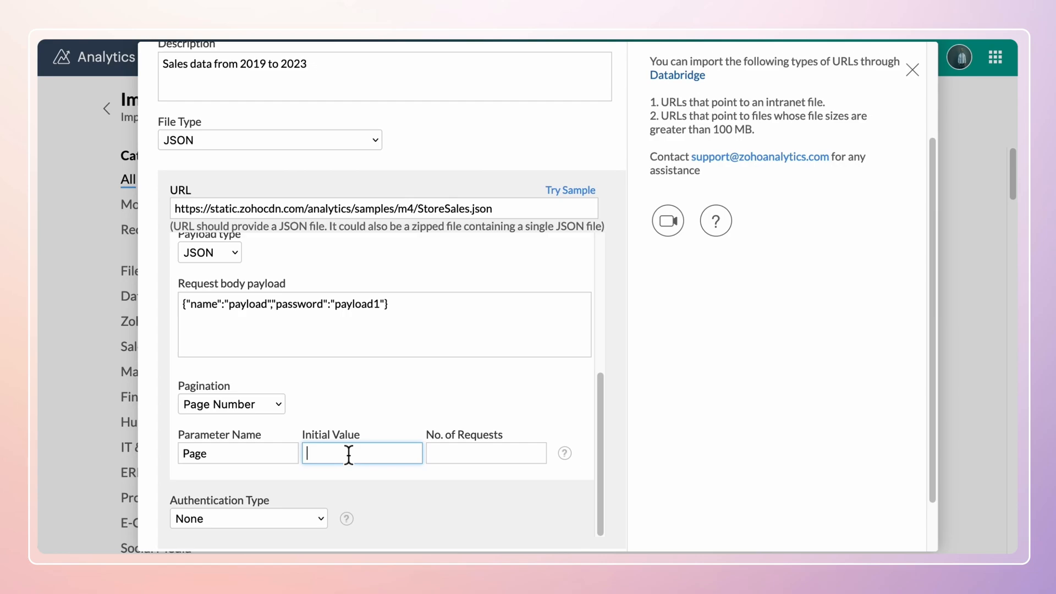
text(1)
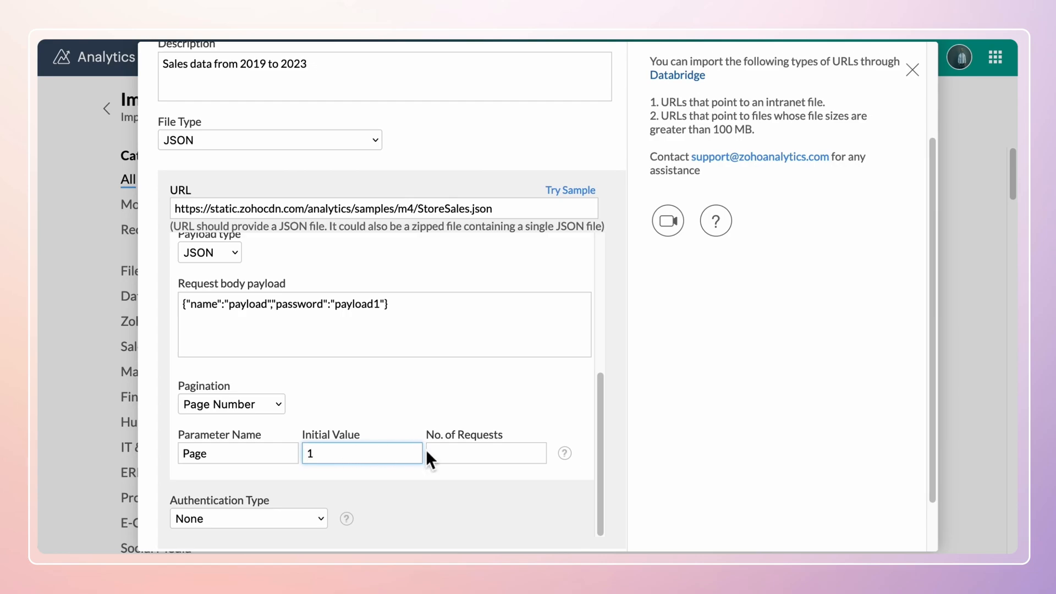
click(485, 453)
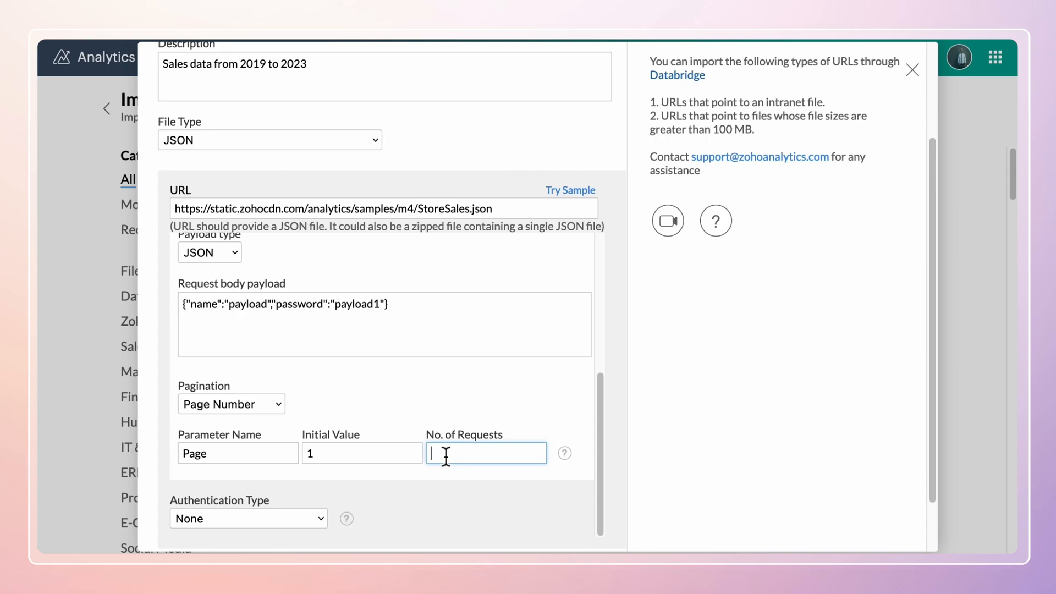
text(5)
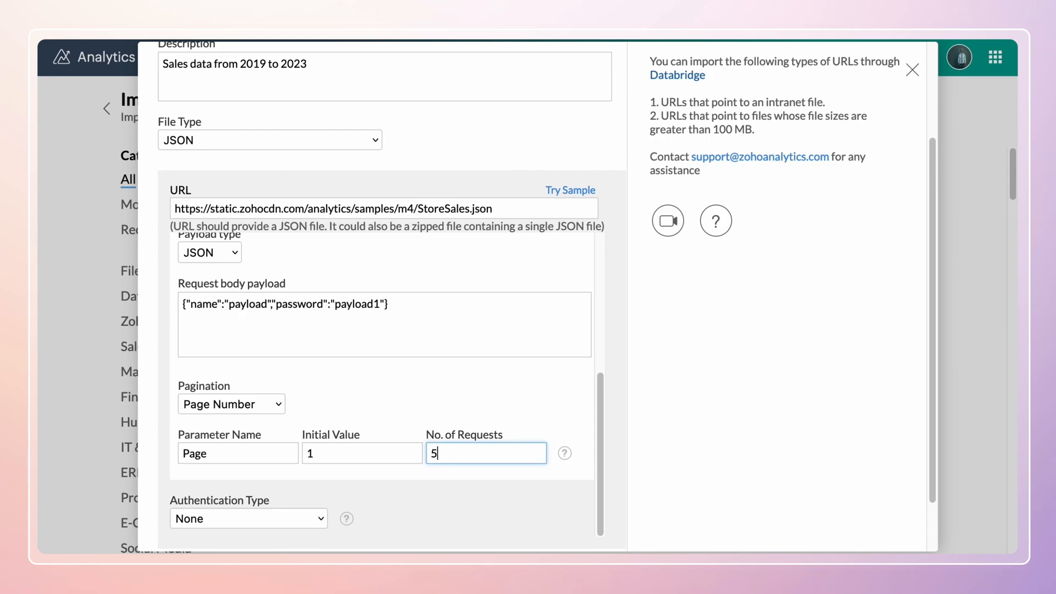
click(231, 405)
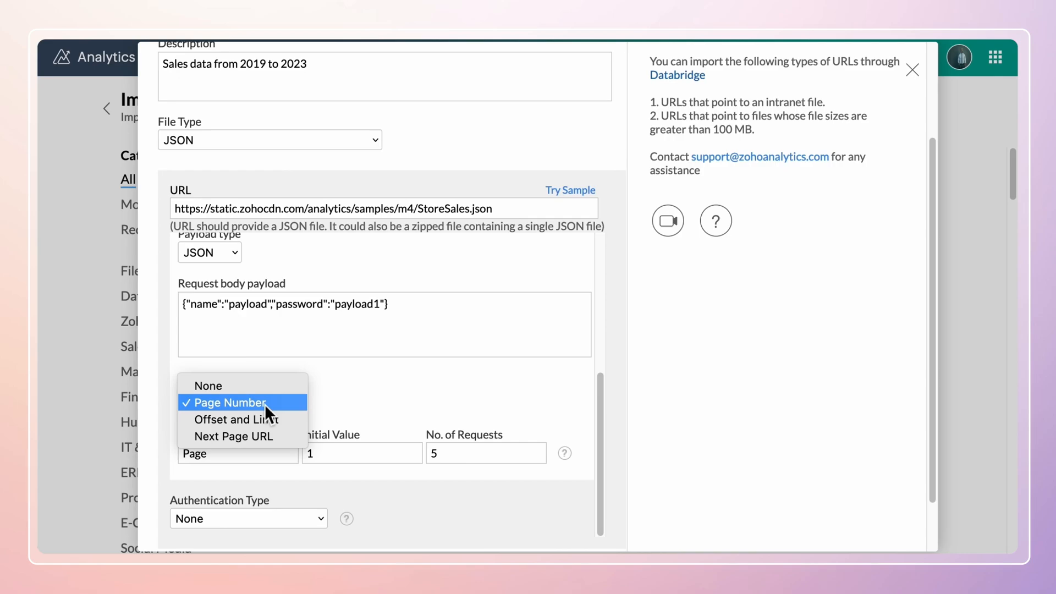
Use Offset and Limit pagination: Offset from 0, Limit 100, across 10 requests
click(237, 420)
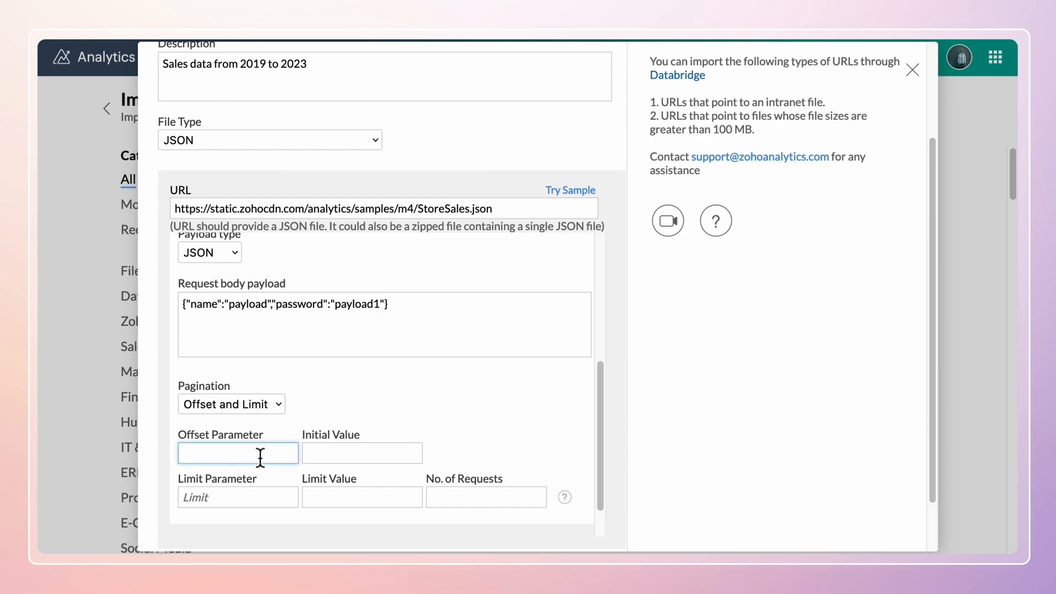
text(Offset)
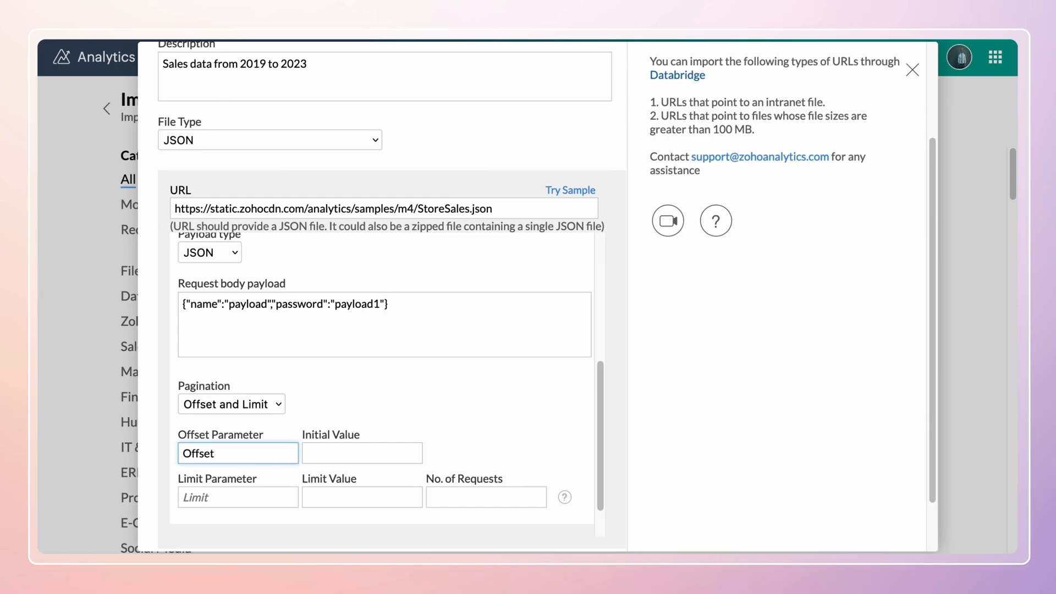
click(362, 453)
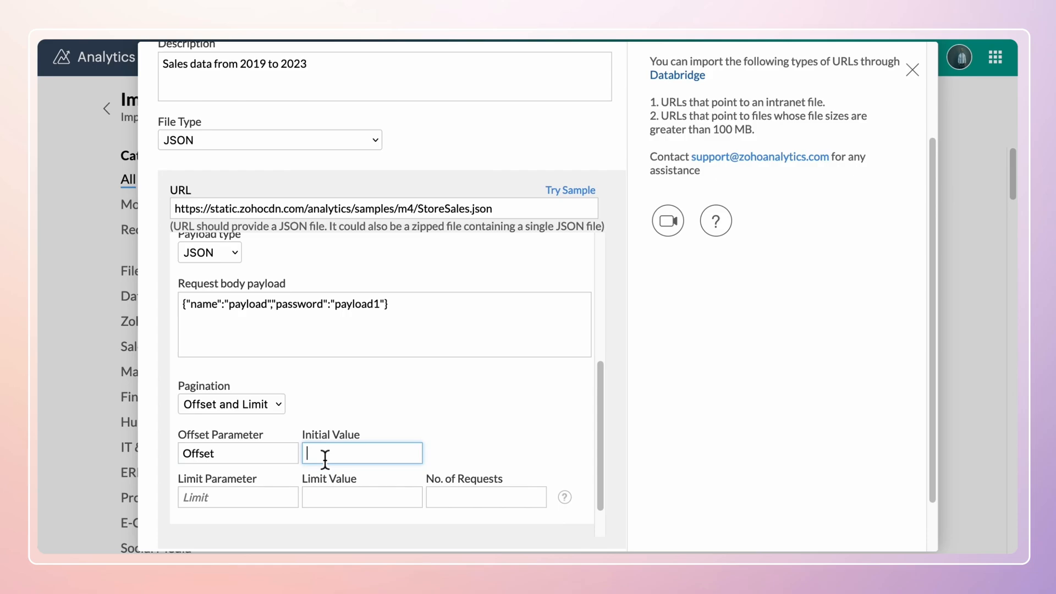
text(0)
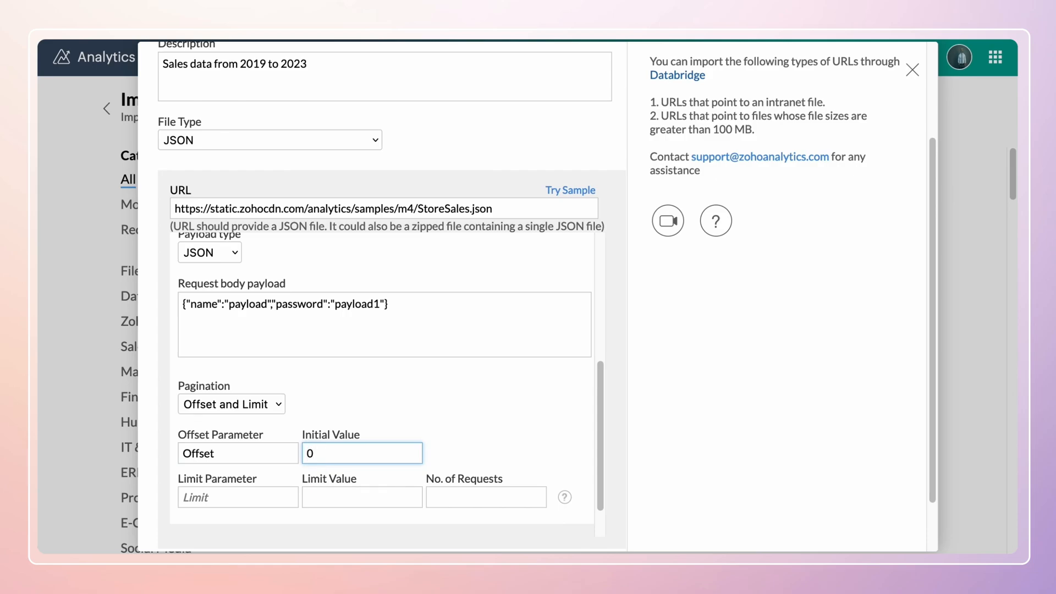
click(237, 498)
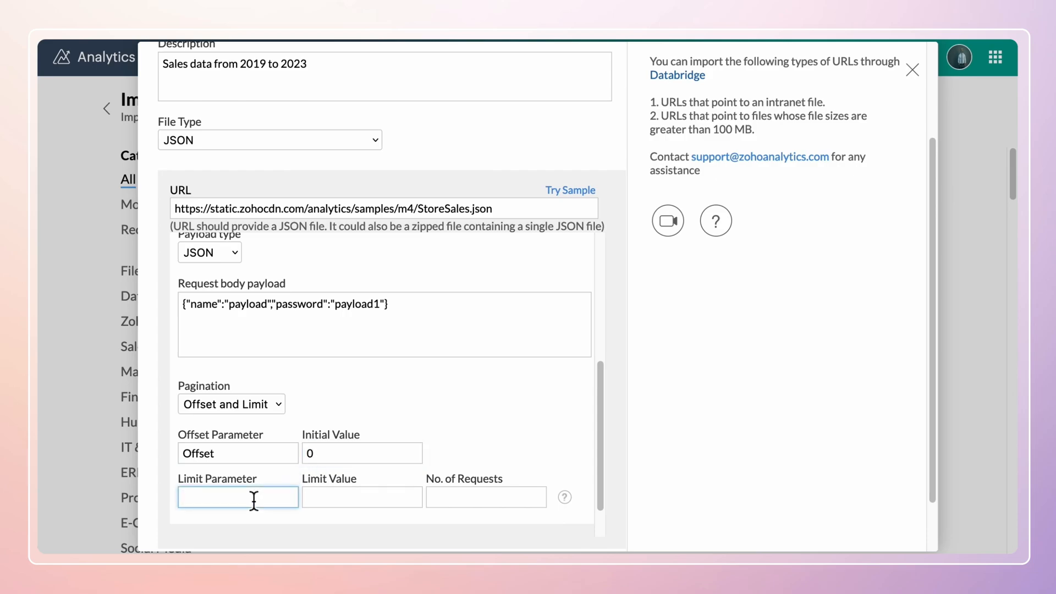
text(Limit)
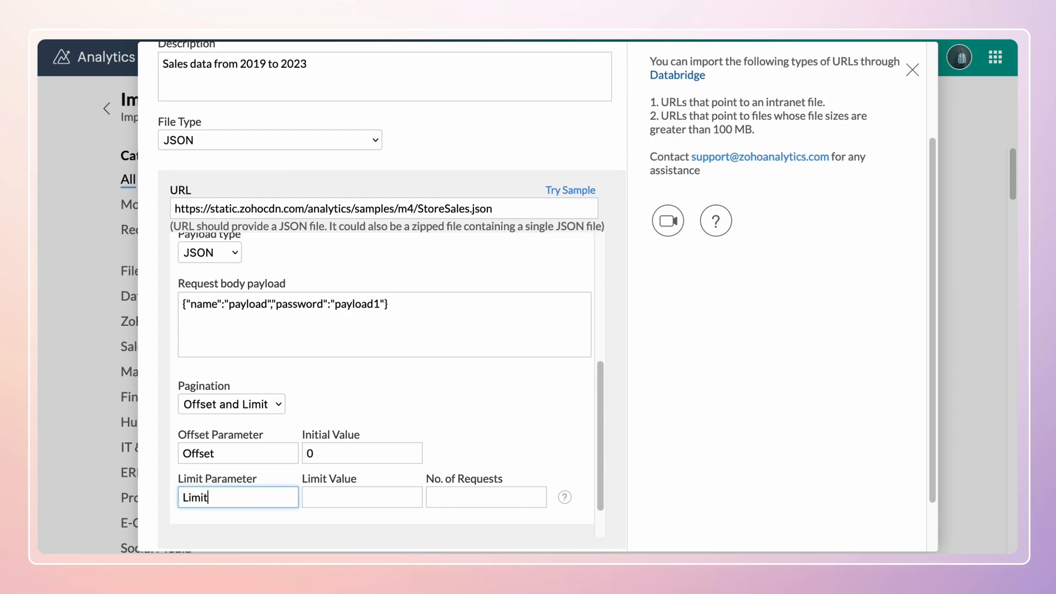
click(362, 498)
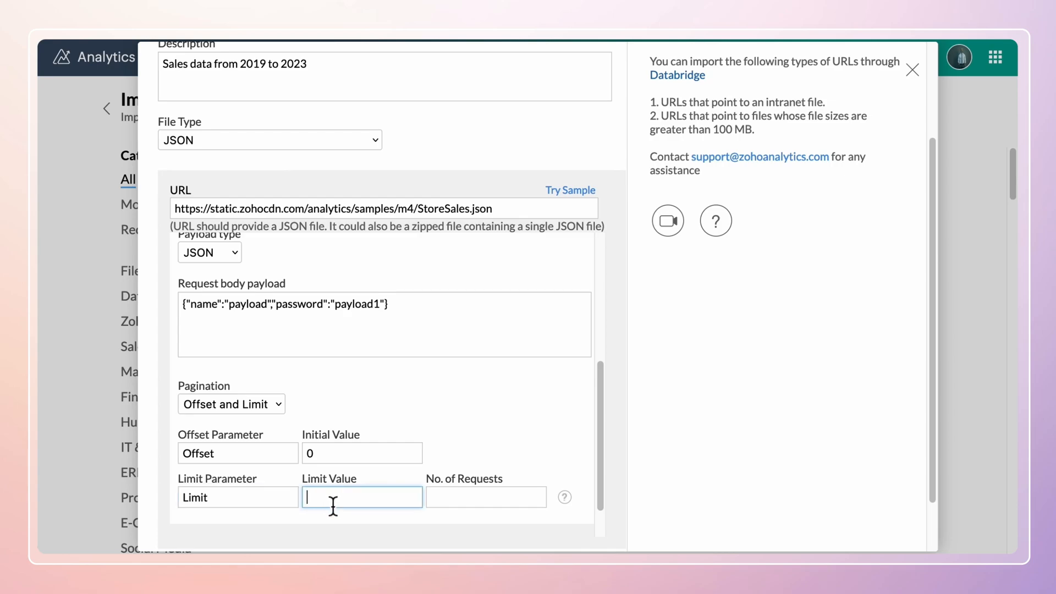
text(100)
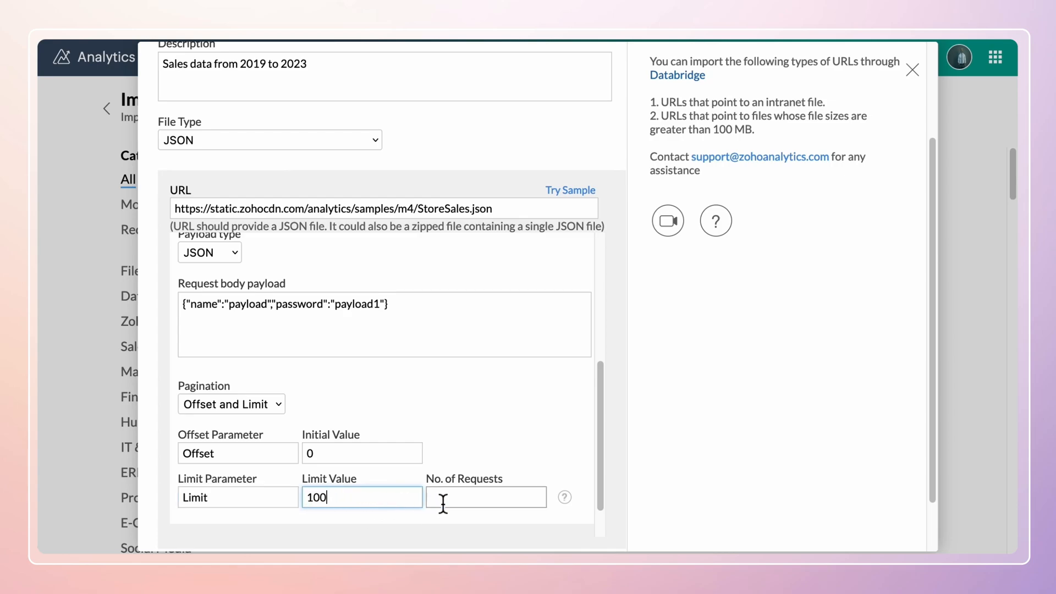
text(10)
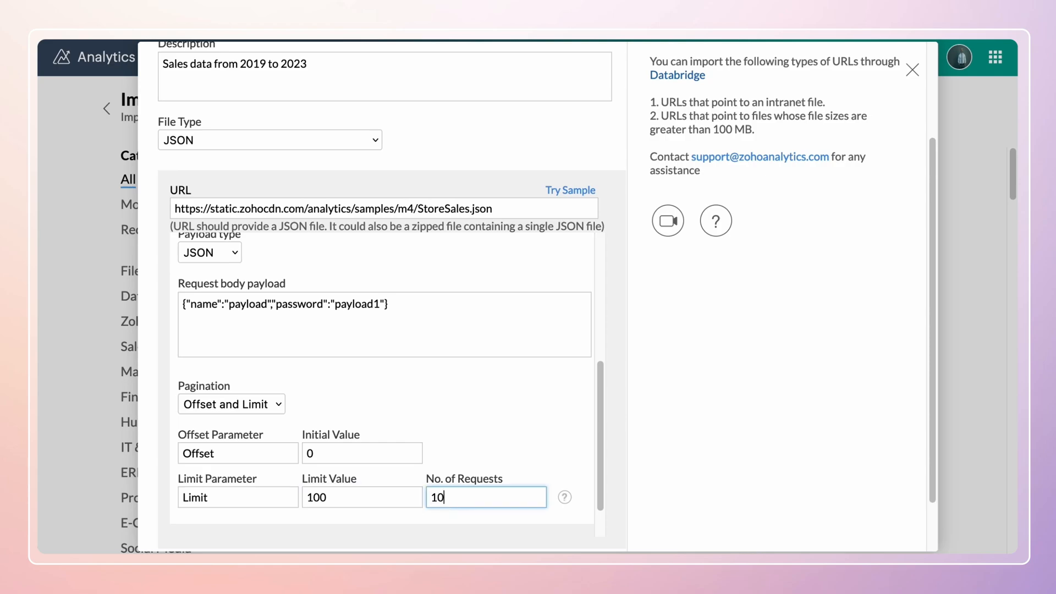
scroll(down, 3)
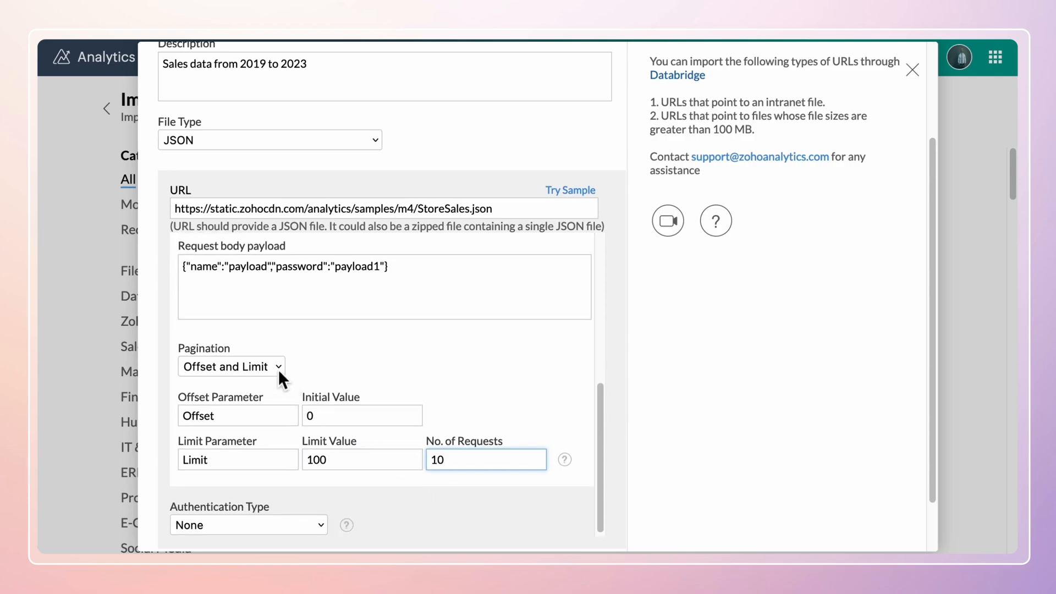
Use Next Page URL pagination with URL property path /next-page-url
click(231, 365)
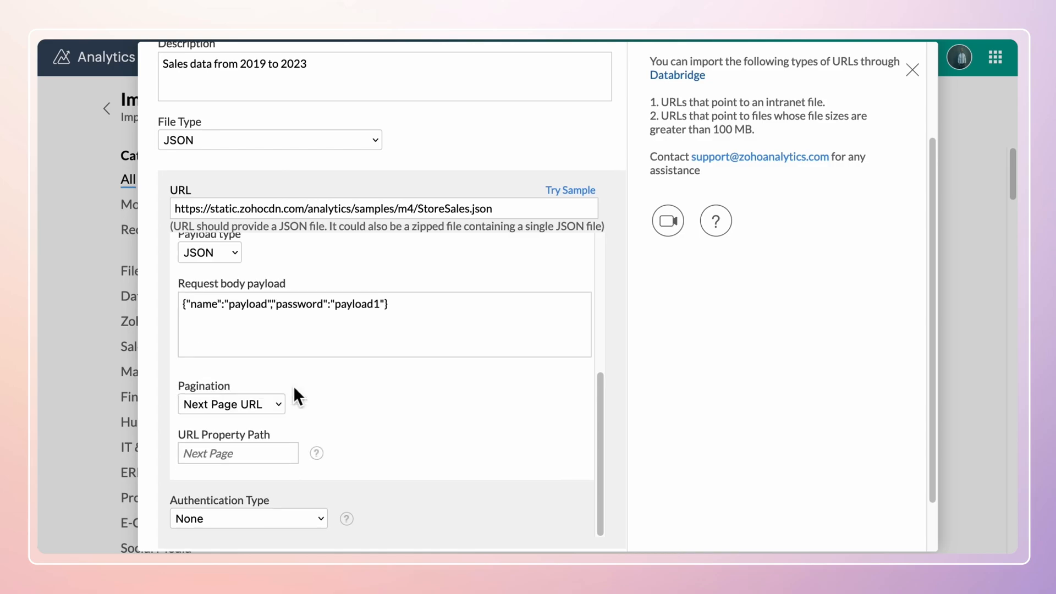
text(/ne)
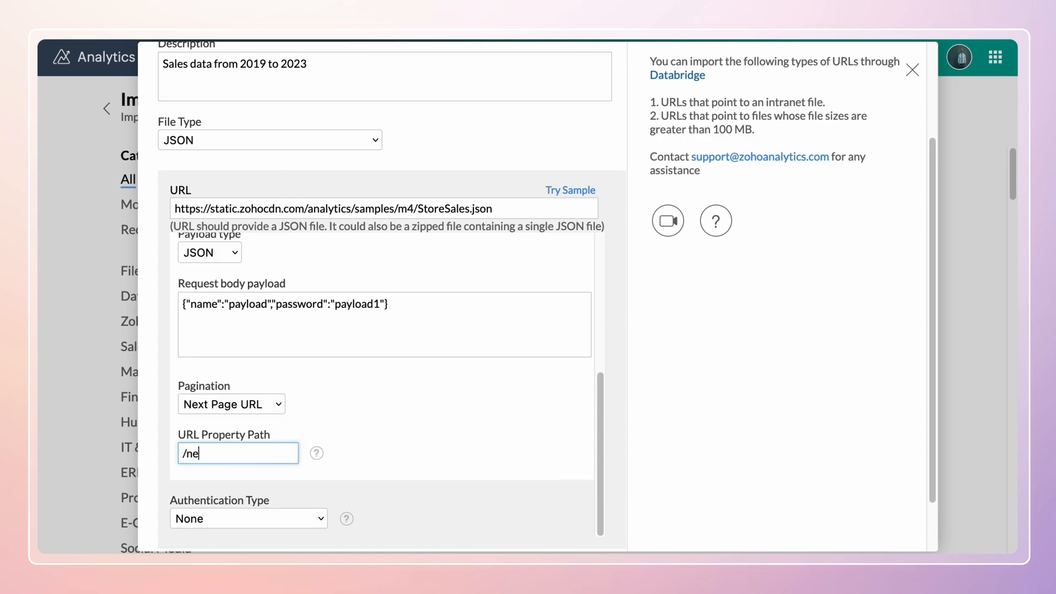
text(xt-page)
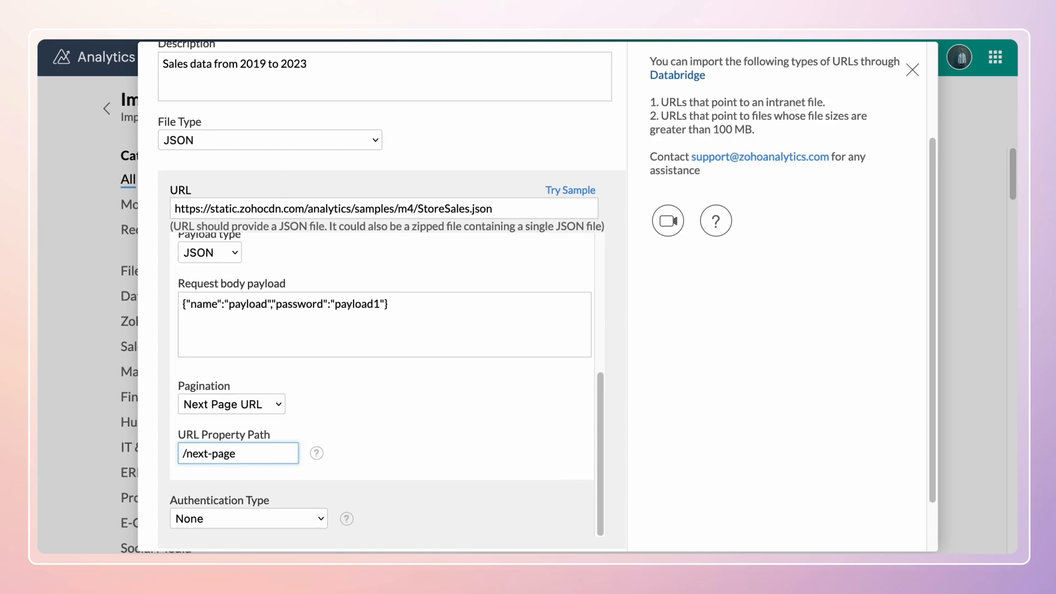
text(-url)
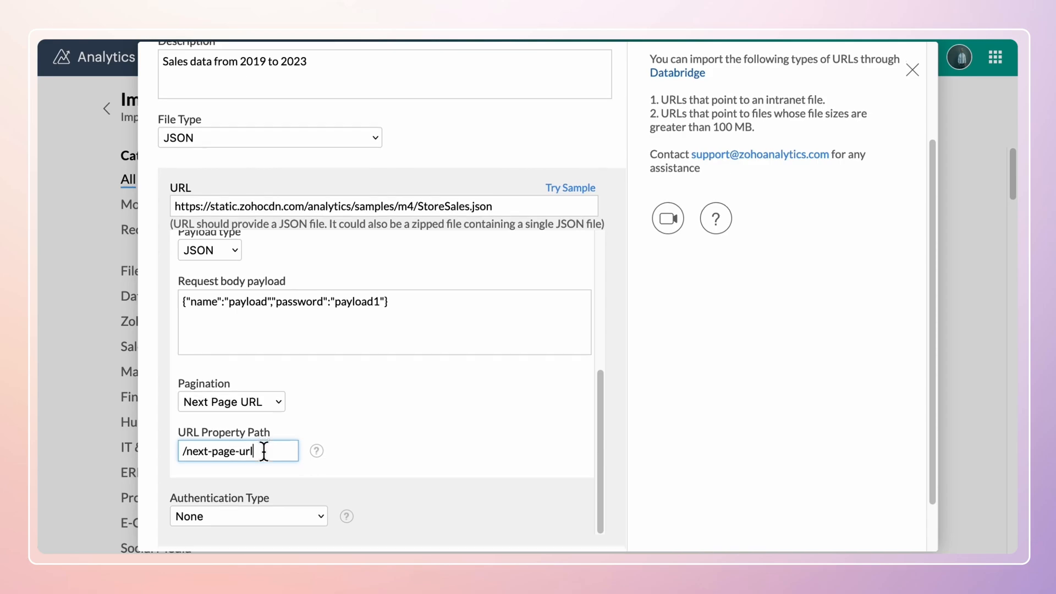
scroll(down, 3)
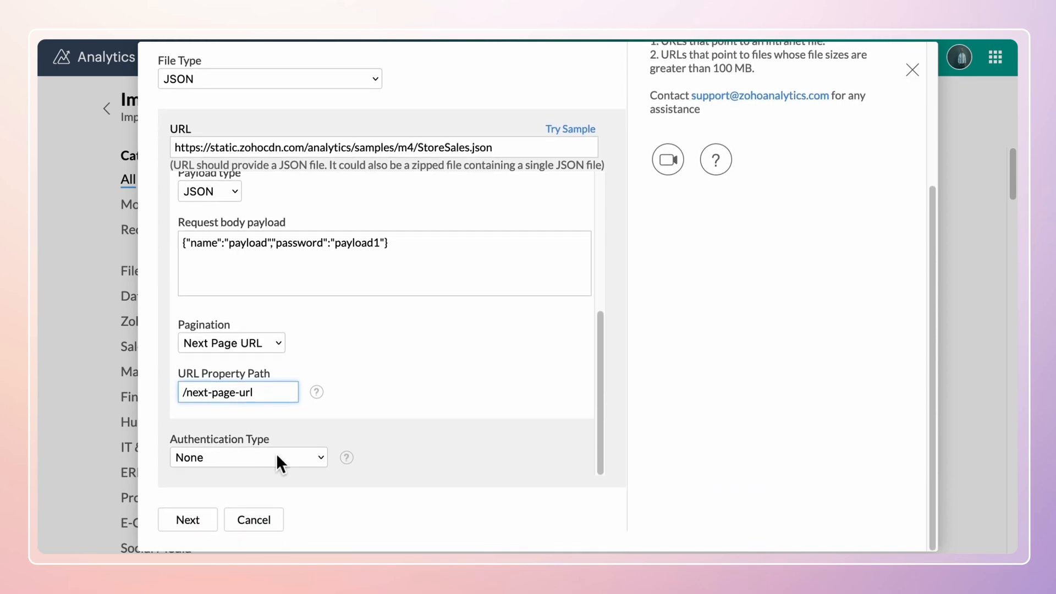
Browse the authentication types: Http Basic, OAuth 1, OAuth 2 and AWS Signature
click(248, 457)
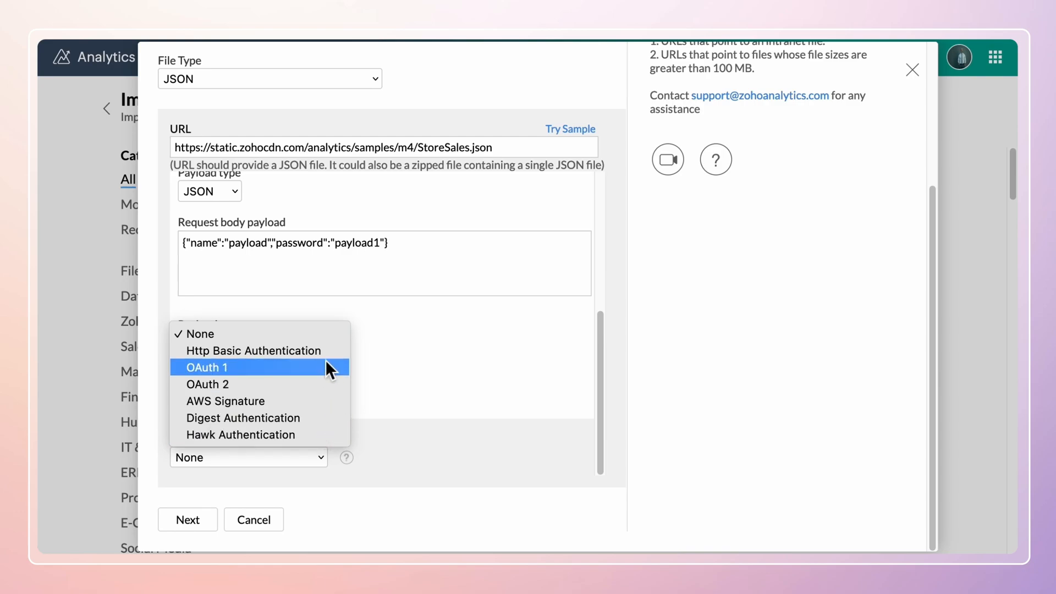
click(253, 350)
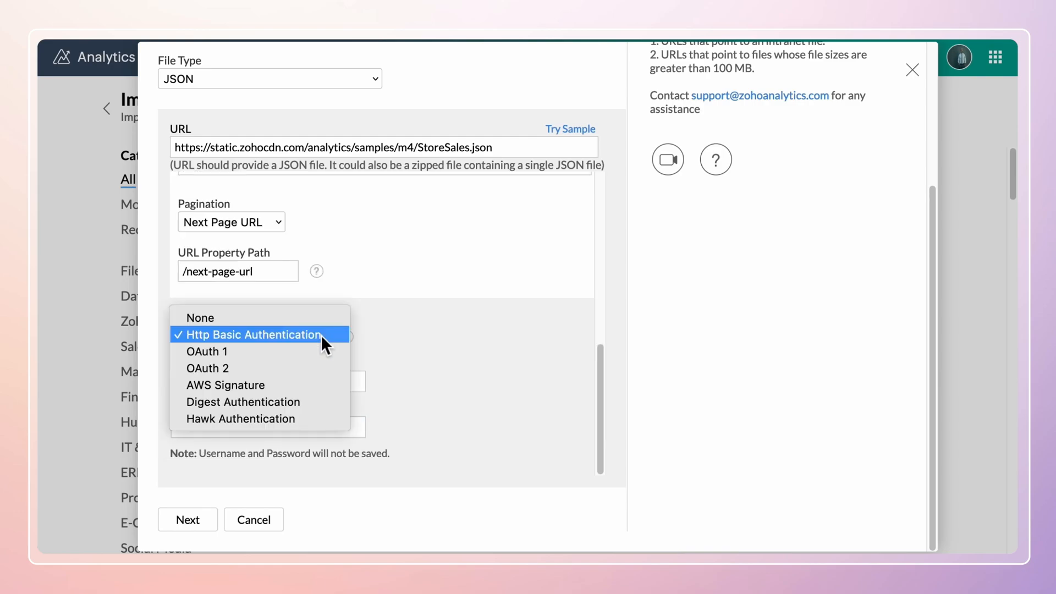
click(207, 351)
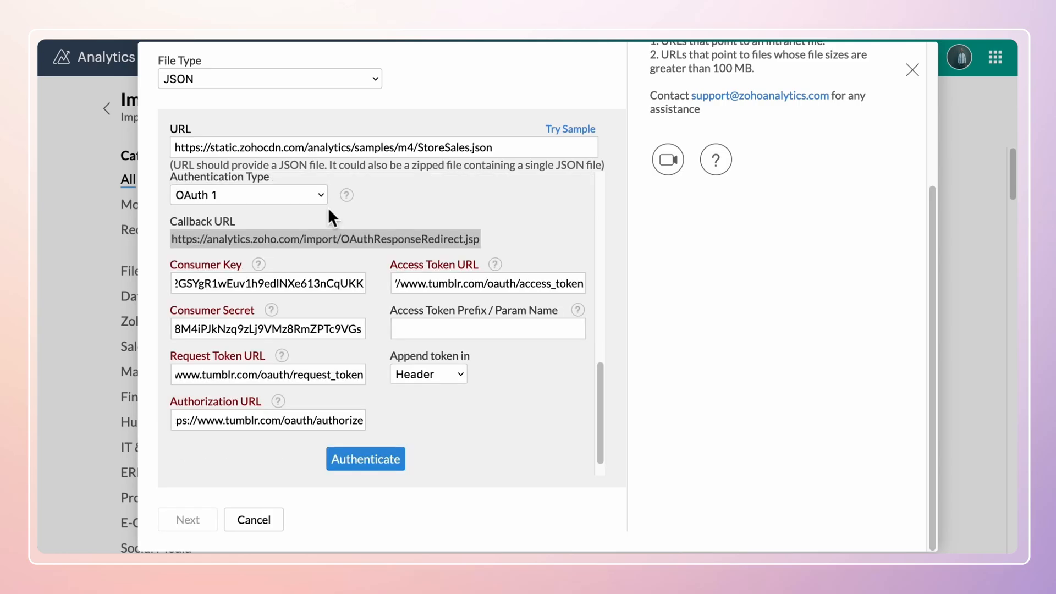
click(249, 195)
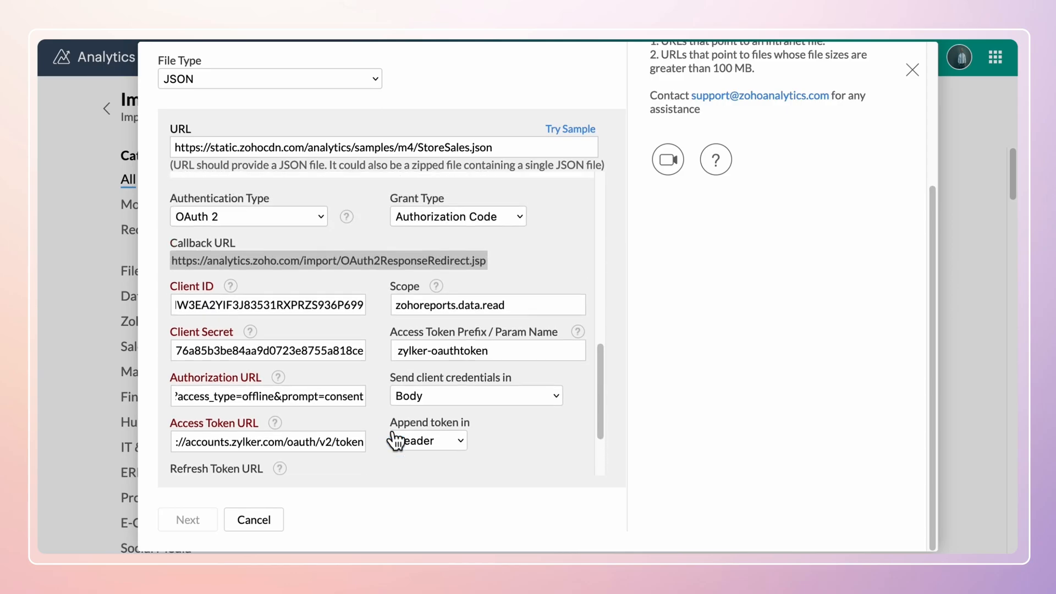
click(249, 216)
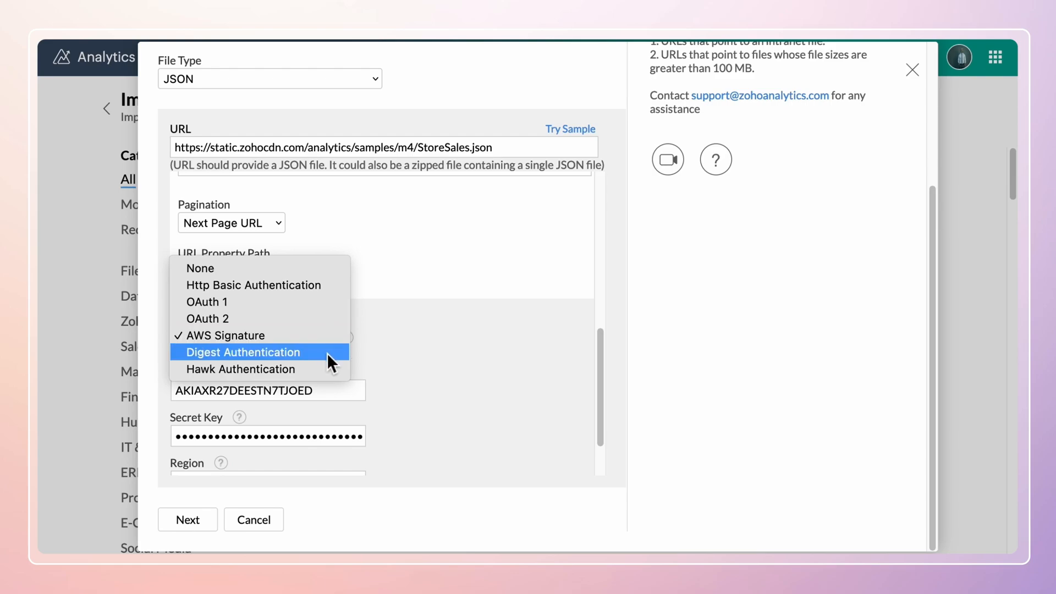
Settle on Hawk Authentication, keeping SHA256 as the hashing algorithm
click(242, 352)
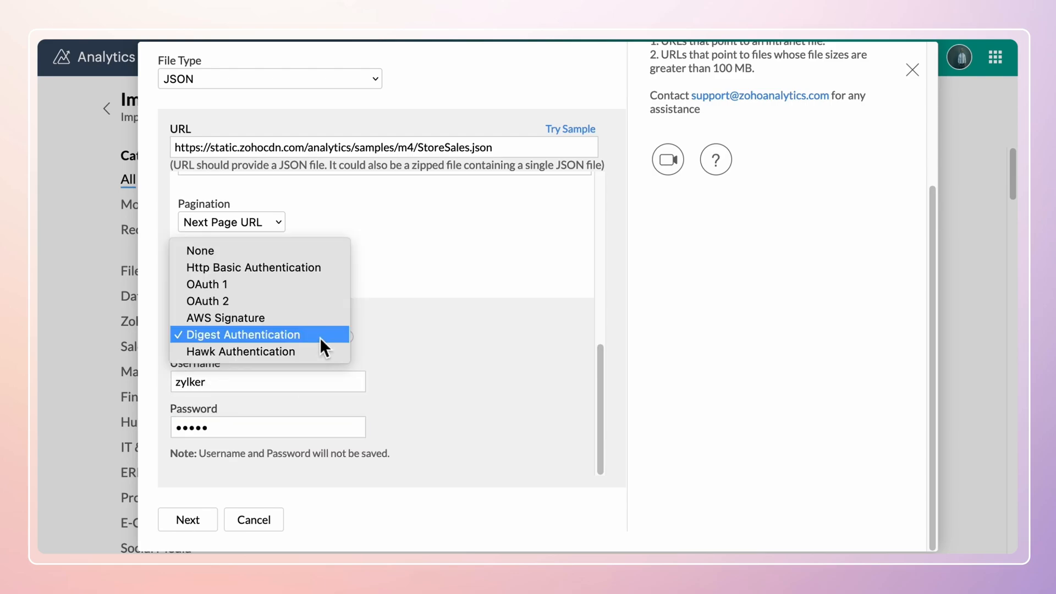
click(240, 351)
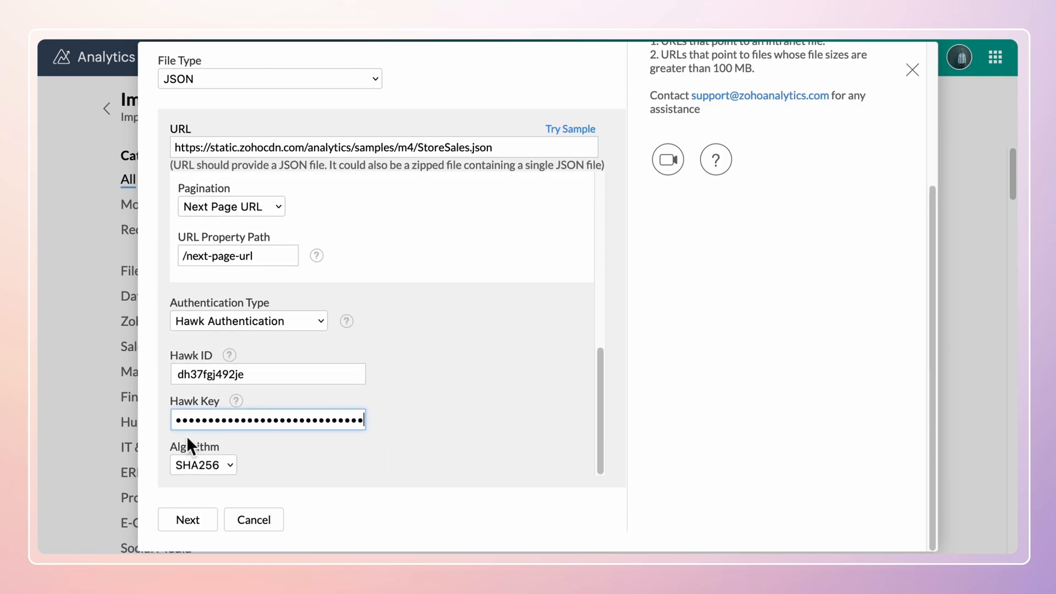
click(203, 465)
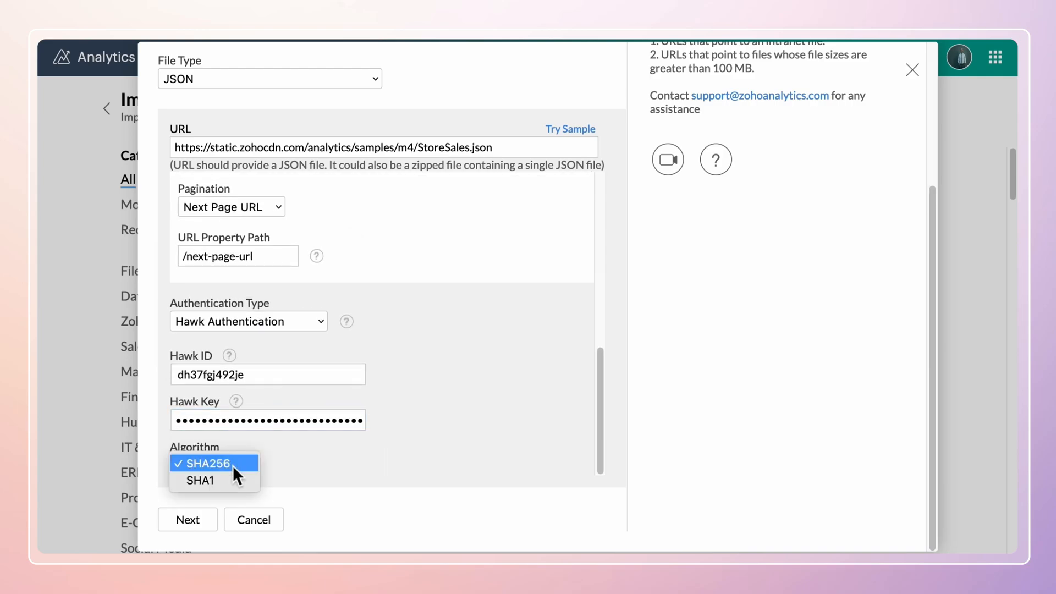
click(214, 463)
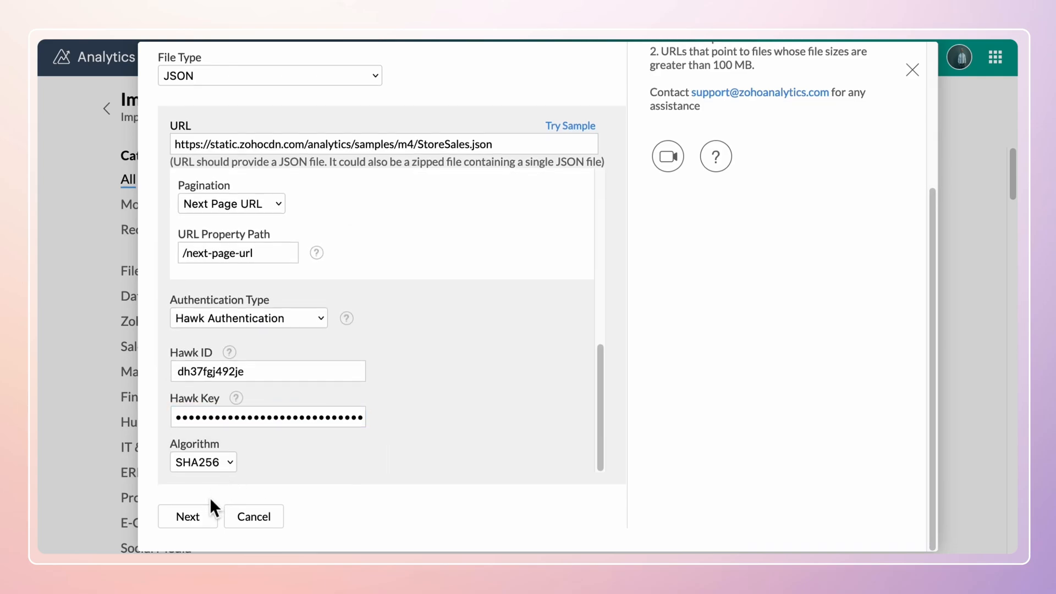
Continue to import step 2 and confirm the table name Sales
click(189, 516)
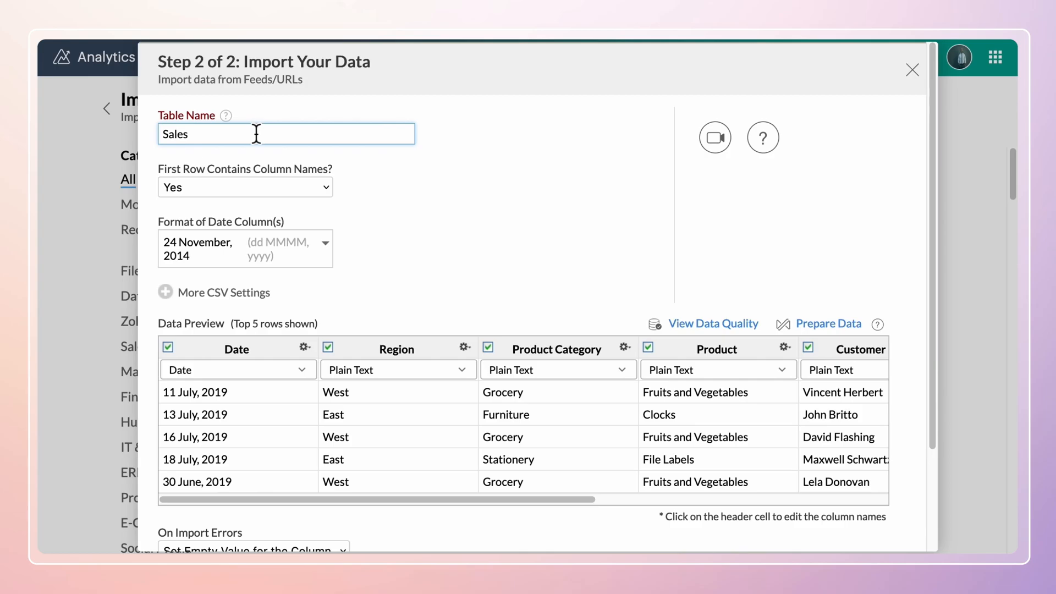
click(244, 187)
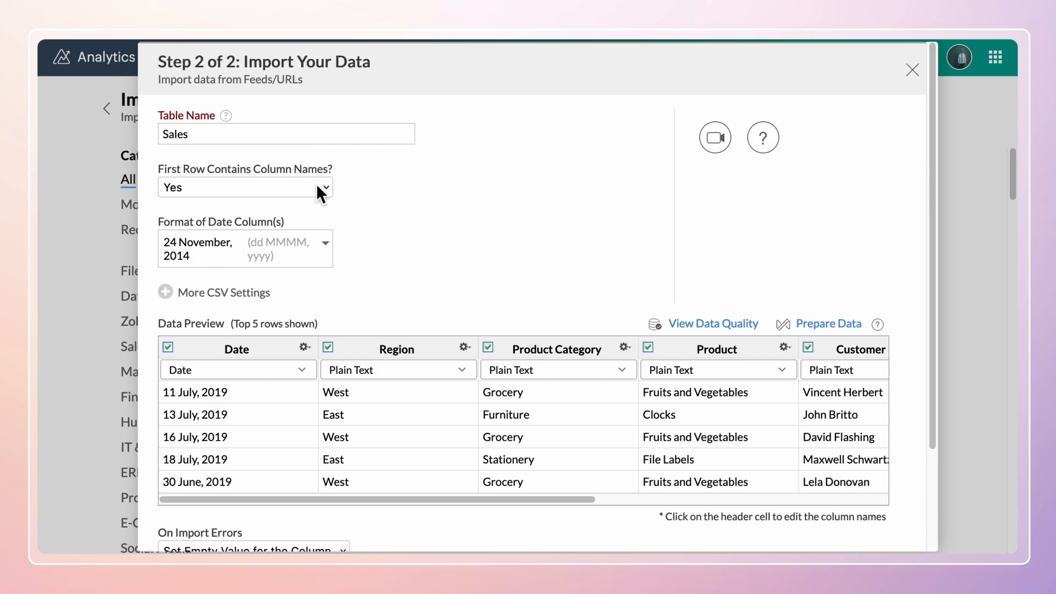
mouse_move(334, 258)
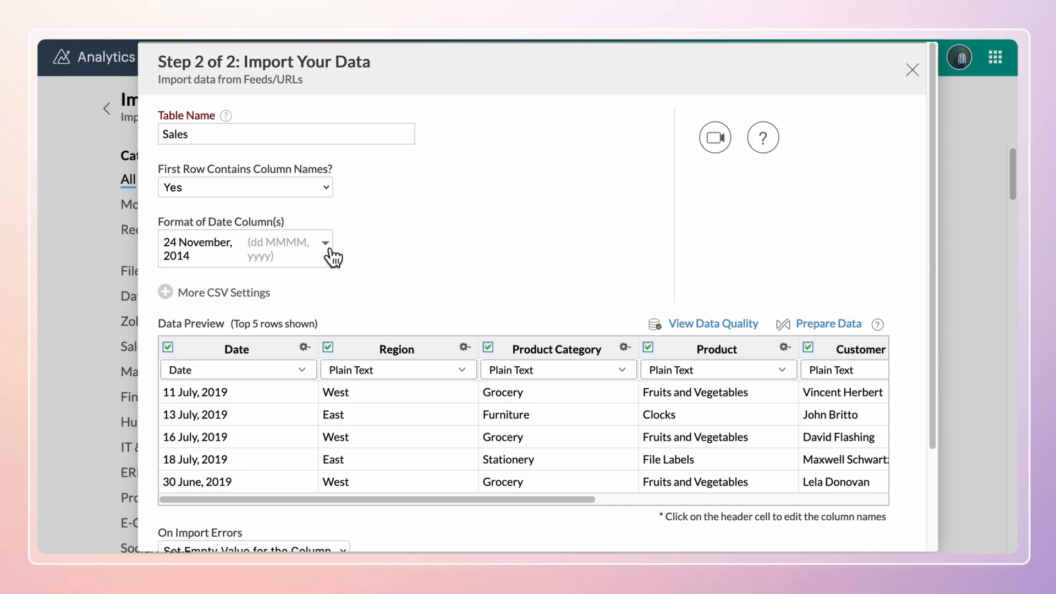
Keep the dd MMMM, yyyy date format and reveal the additional CSV settings
click(328, 247)
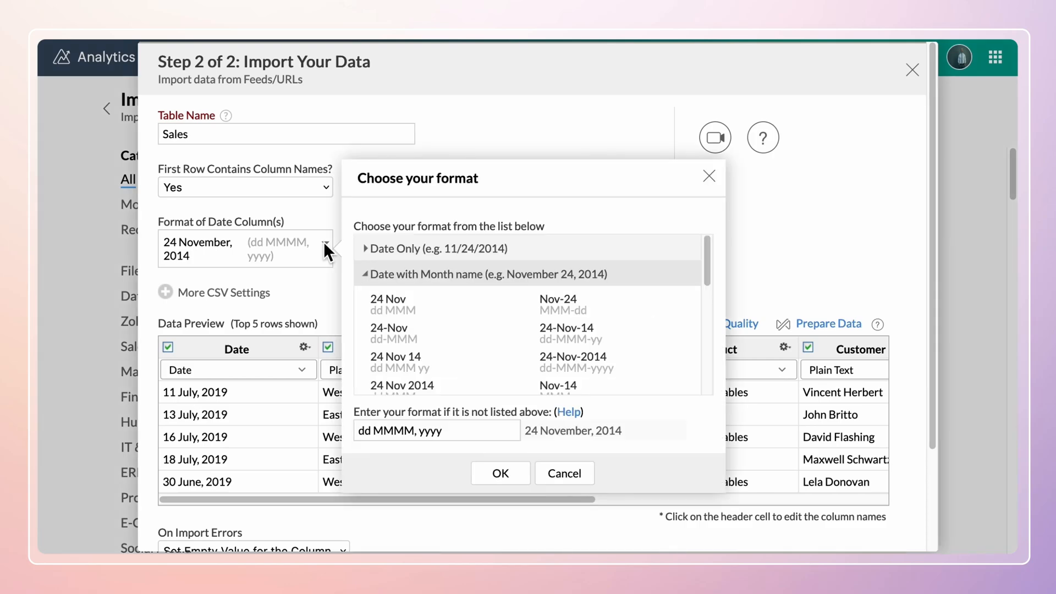
scroll(down, 3)
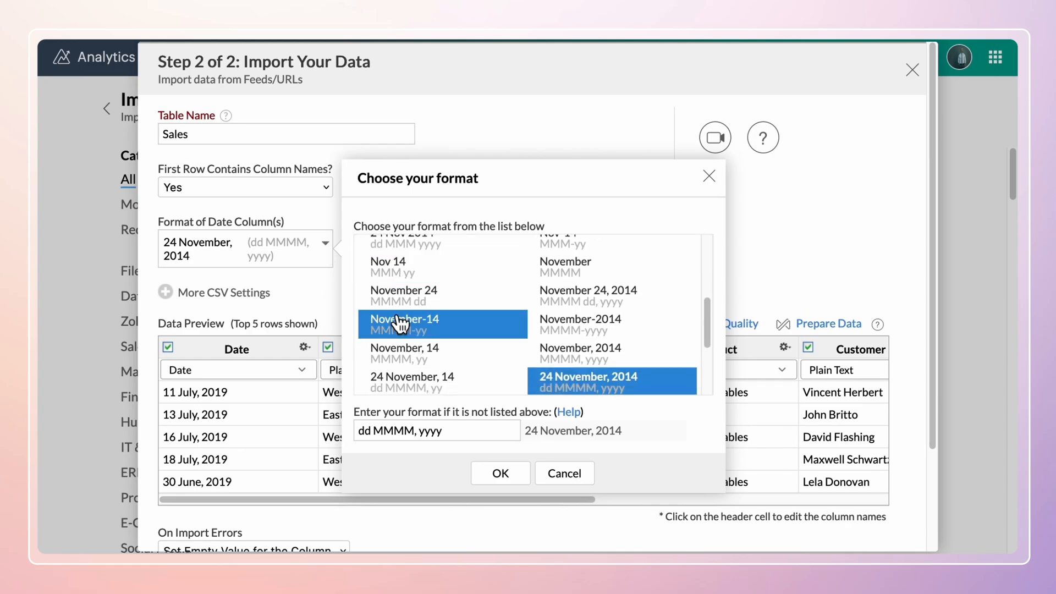
scroll(down, 3)
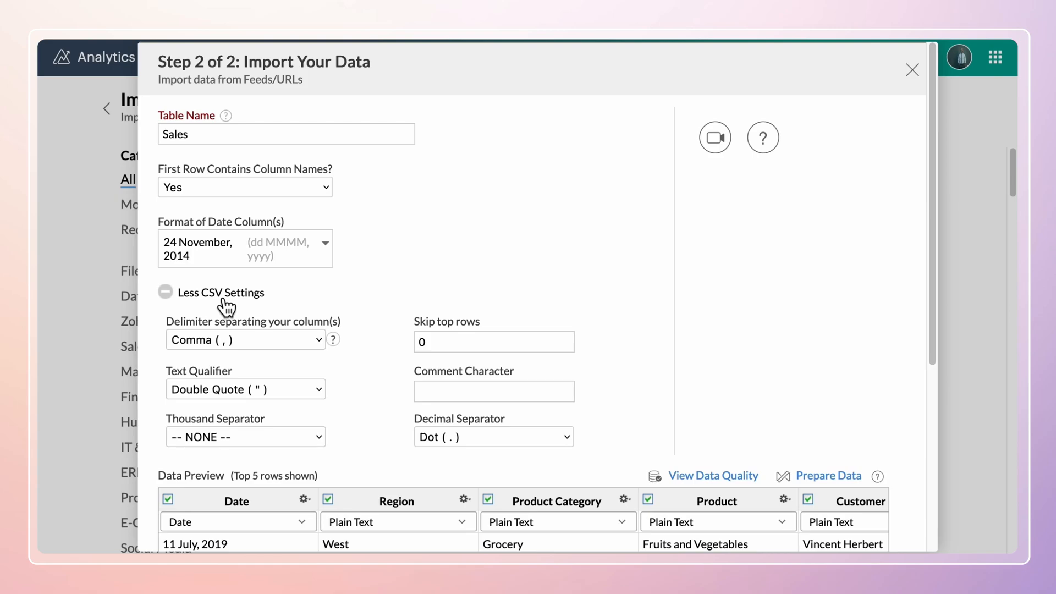
Collapse the extra CSV settings, keeping the Date column typed as Date
click(165, 291)
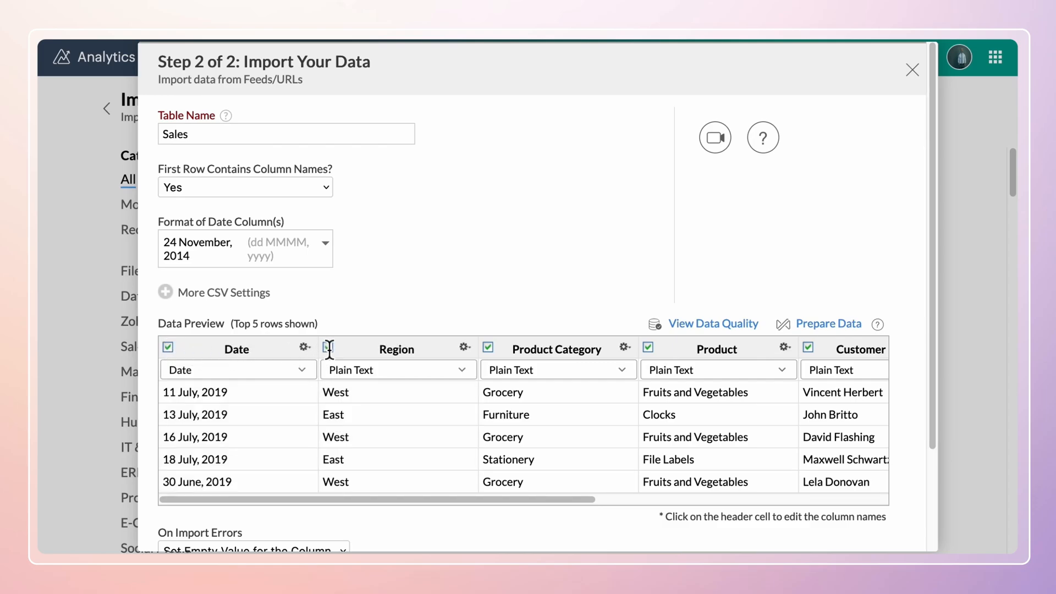
mouse_move(396, 349)
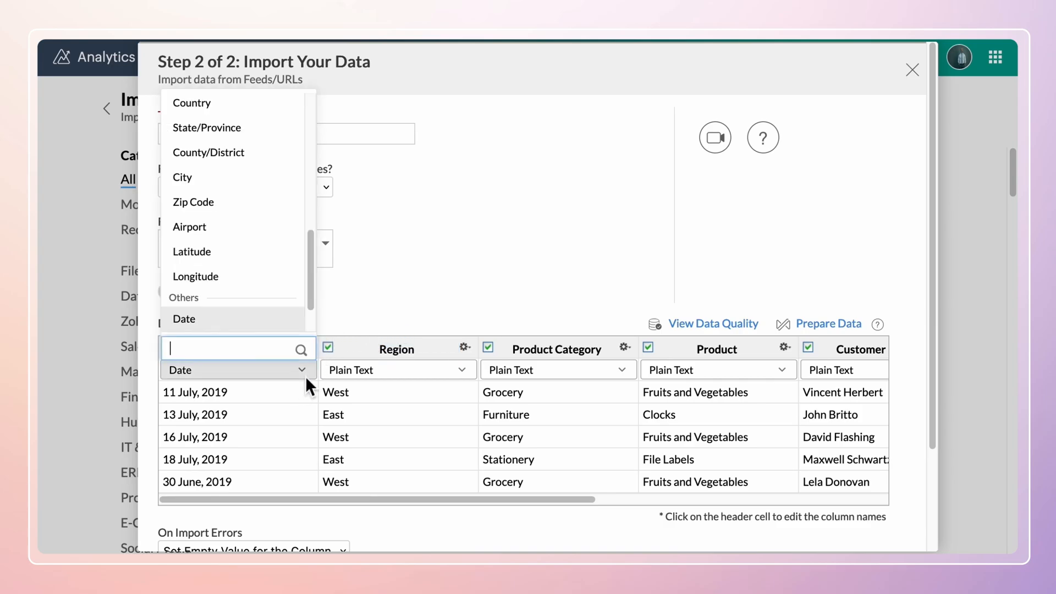
scroll(up, 3)
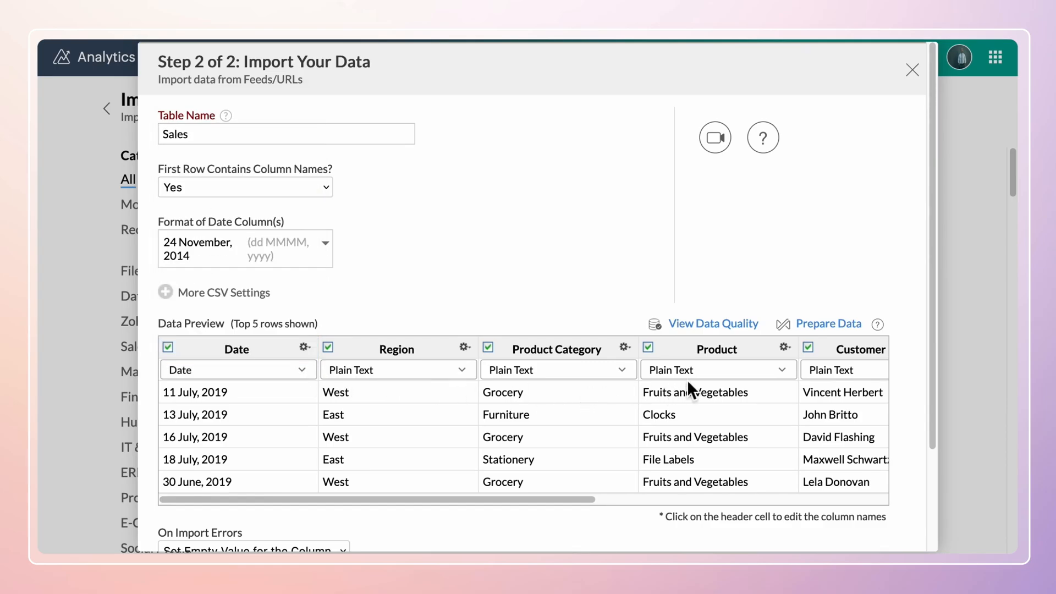
Review the dataset in Prepare Data and apply the changes to the preview
click(828, 324)
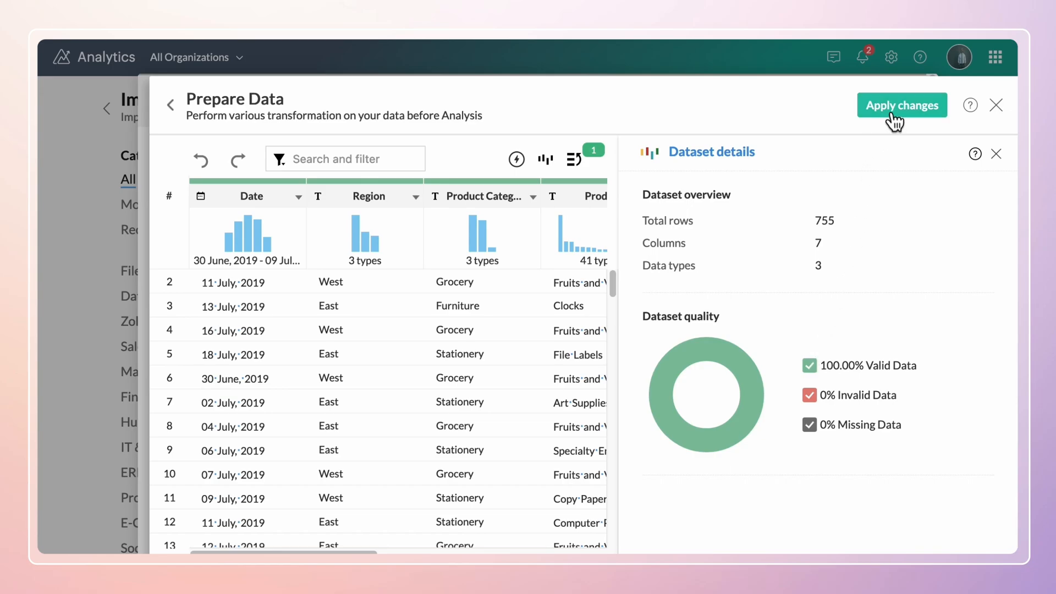
click(902, 105)
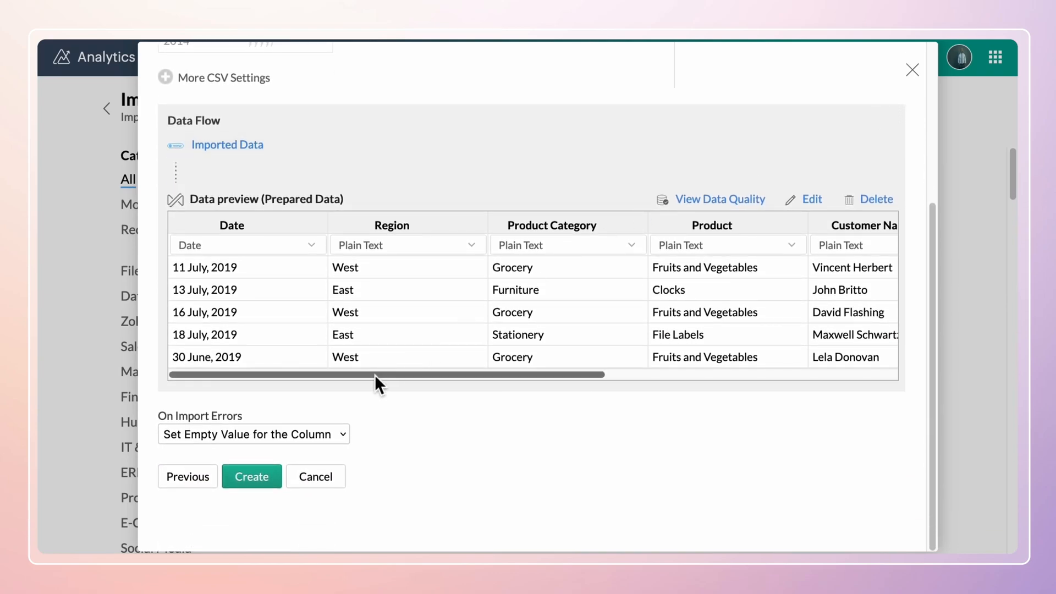
Keep Set Empty Value on import errors, create the Sales table with 755 rows, and start scheduling the import
click(252, 434)
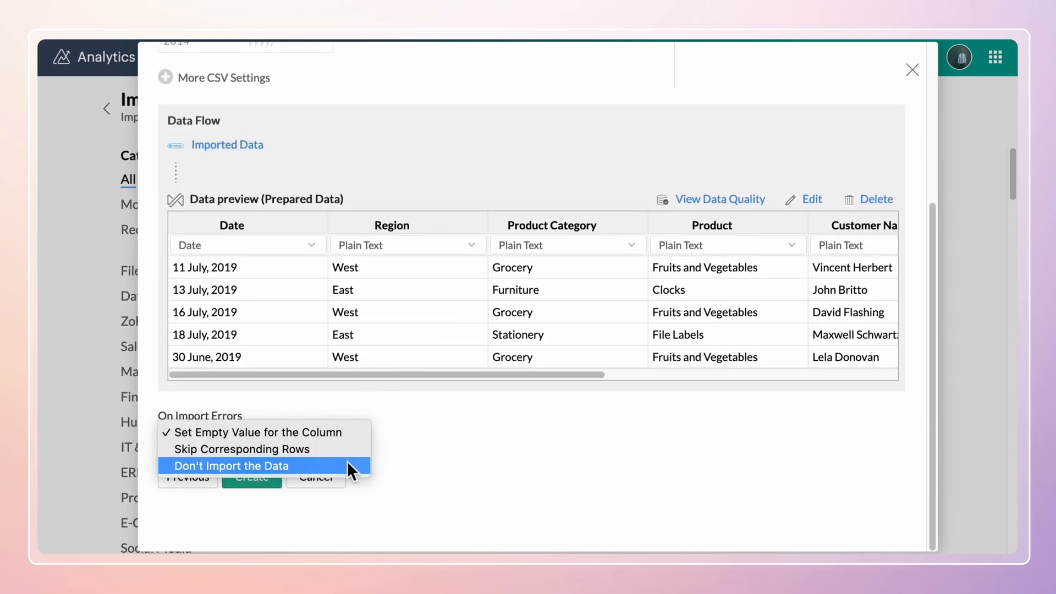
click(253, 434)
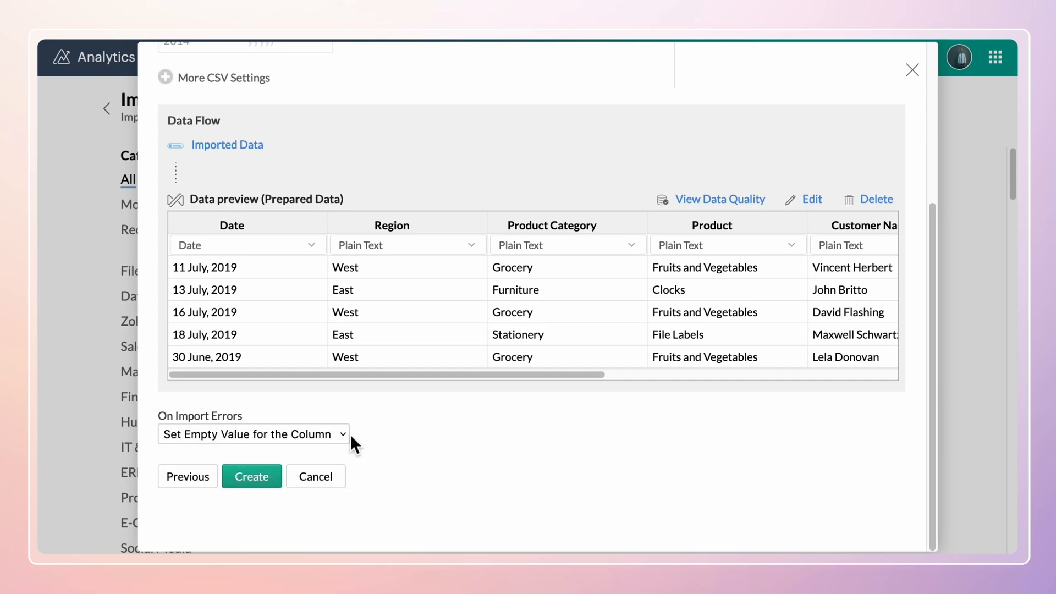
click(252, 476)
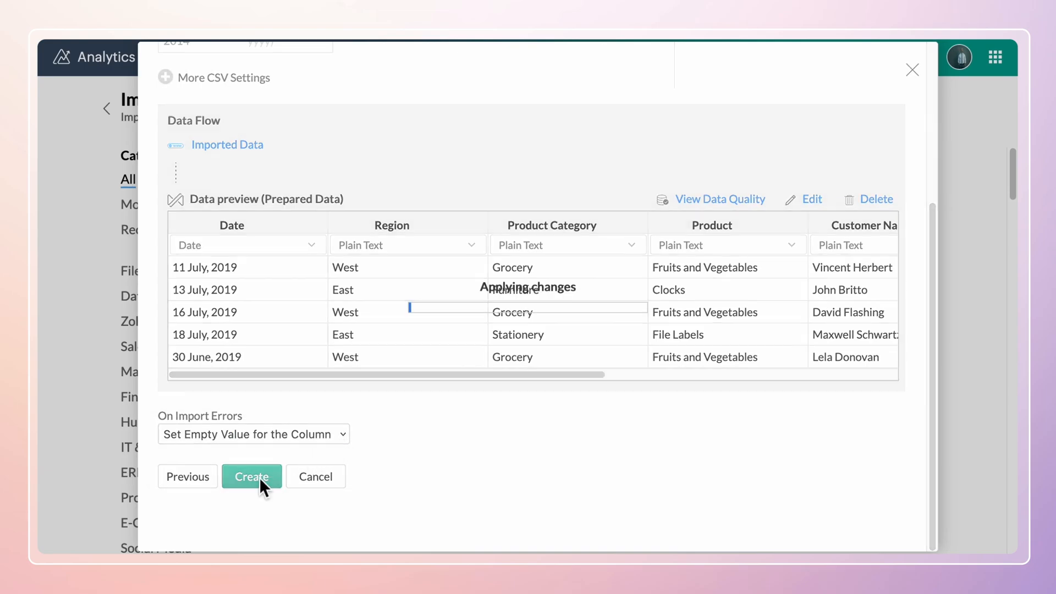
click(252, 476)
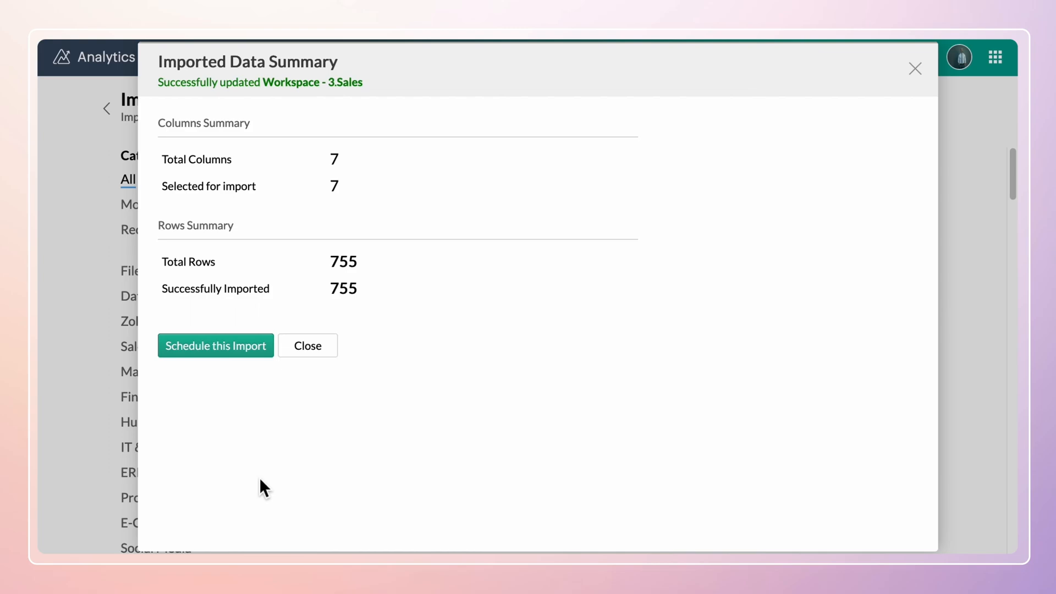
mouse_move(250, 363)
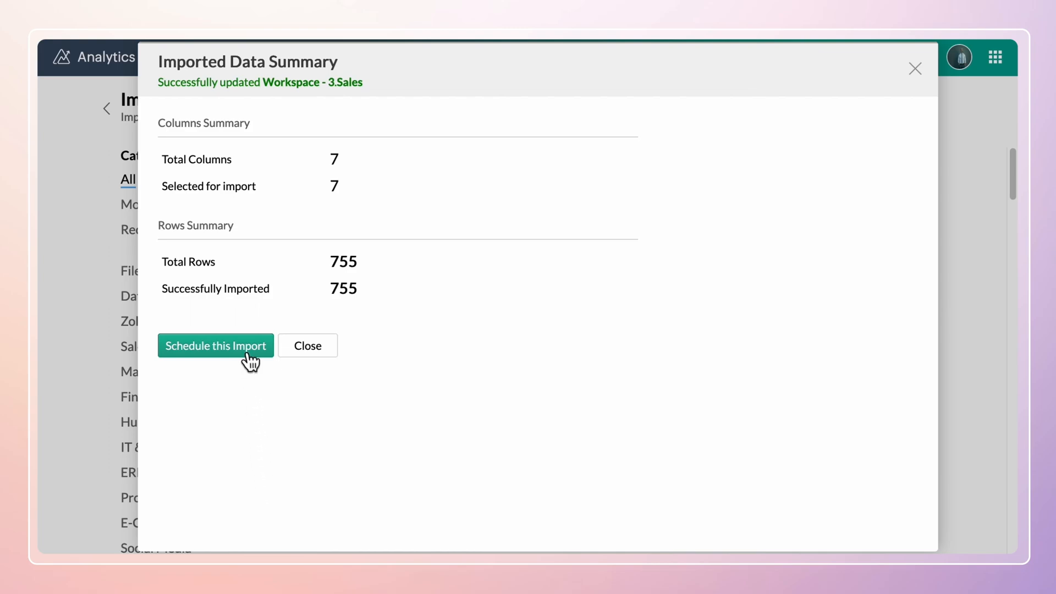
click(216, 346)
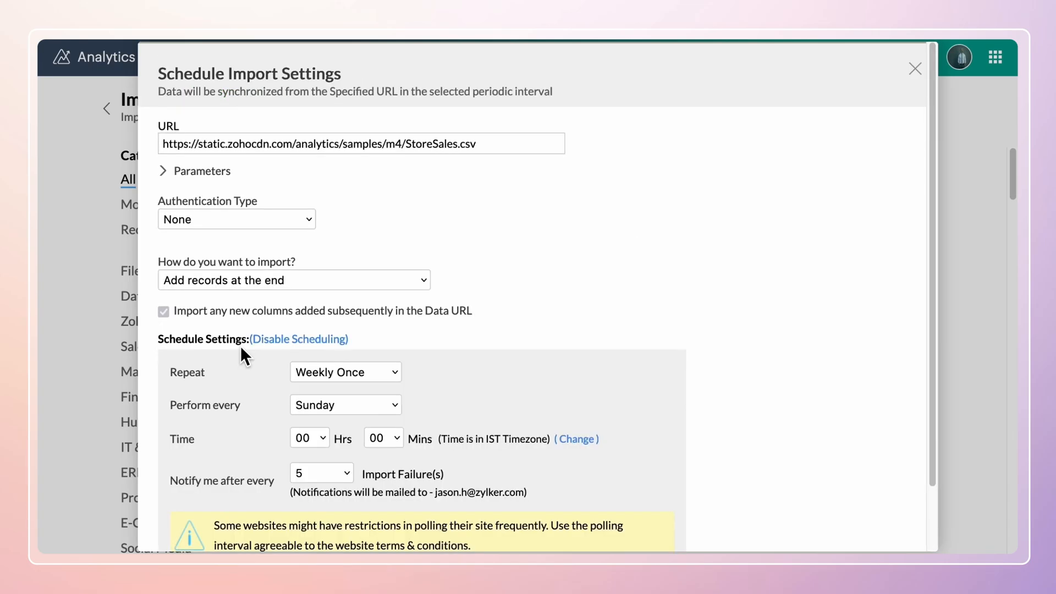
Save a Weekly Once import schedule running every Monday at 00:00
click(345, 372)
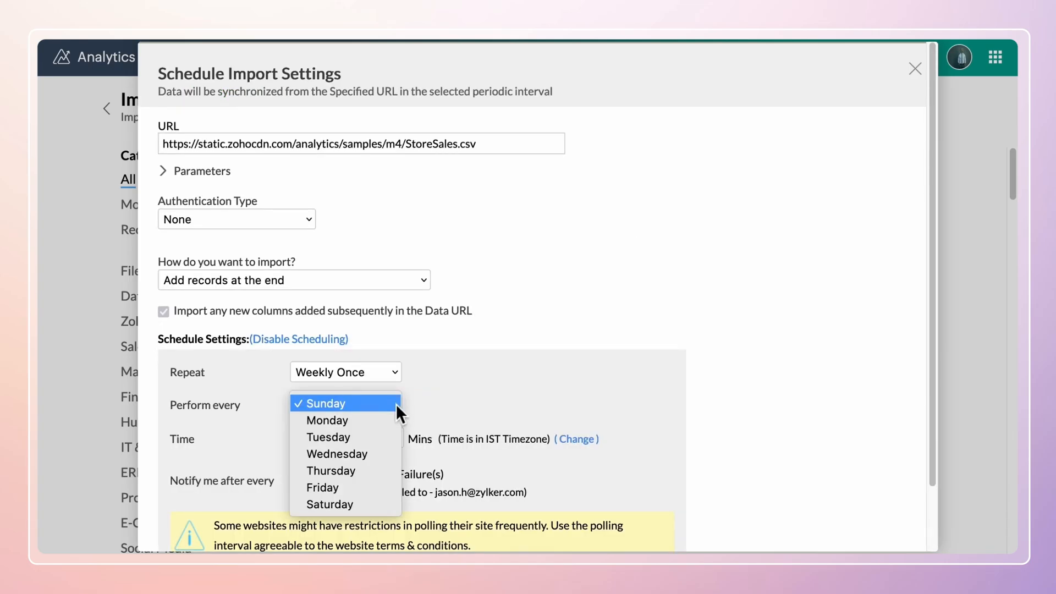
click(327, 419)
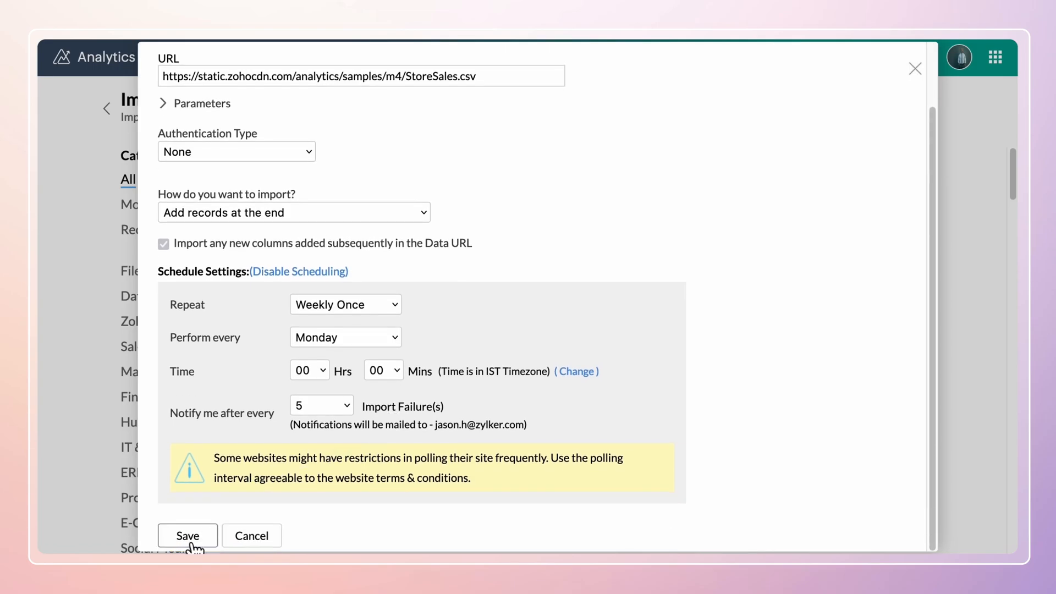
click(187, 535)
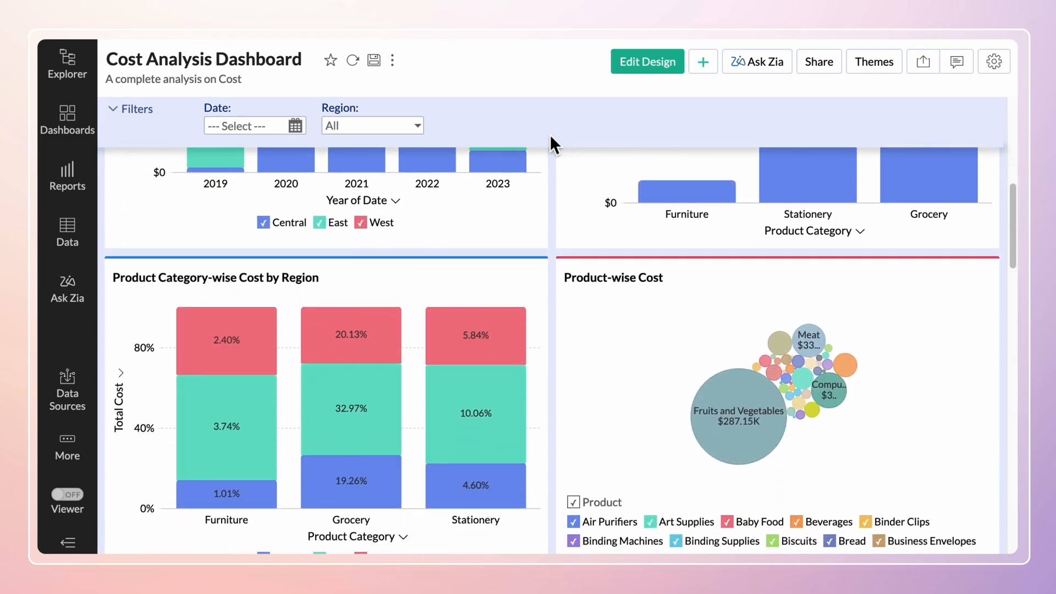
Scroll the Cost Analysis Dashboard to see cost by product category, region and product-wise charts
scroll(down, 3)
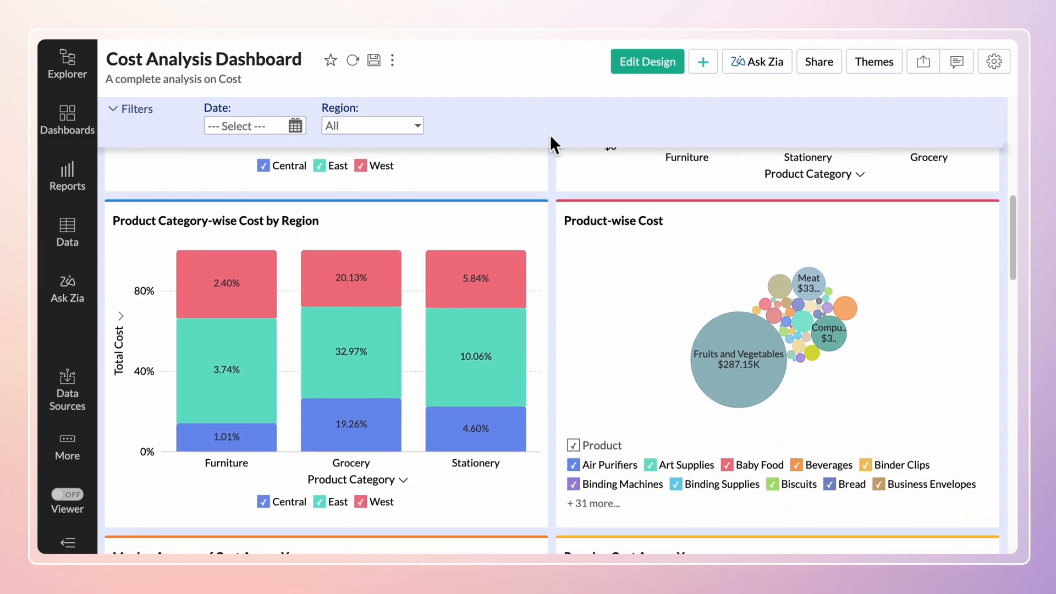